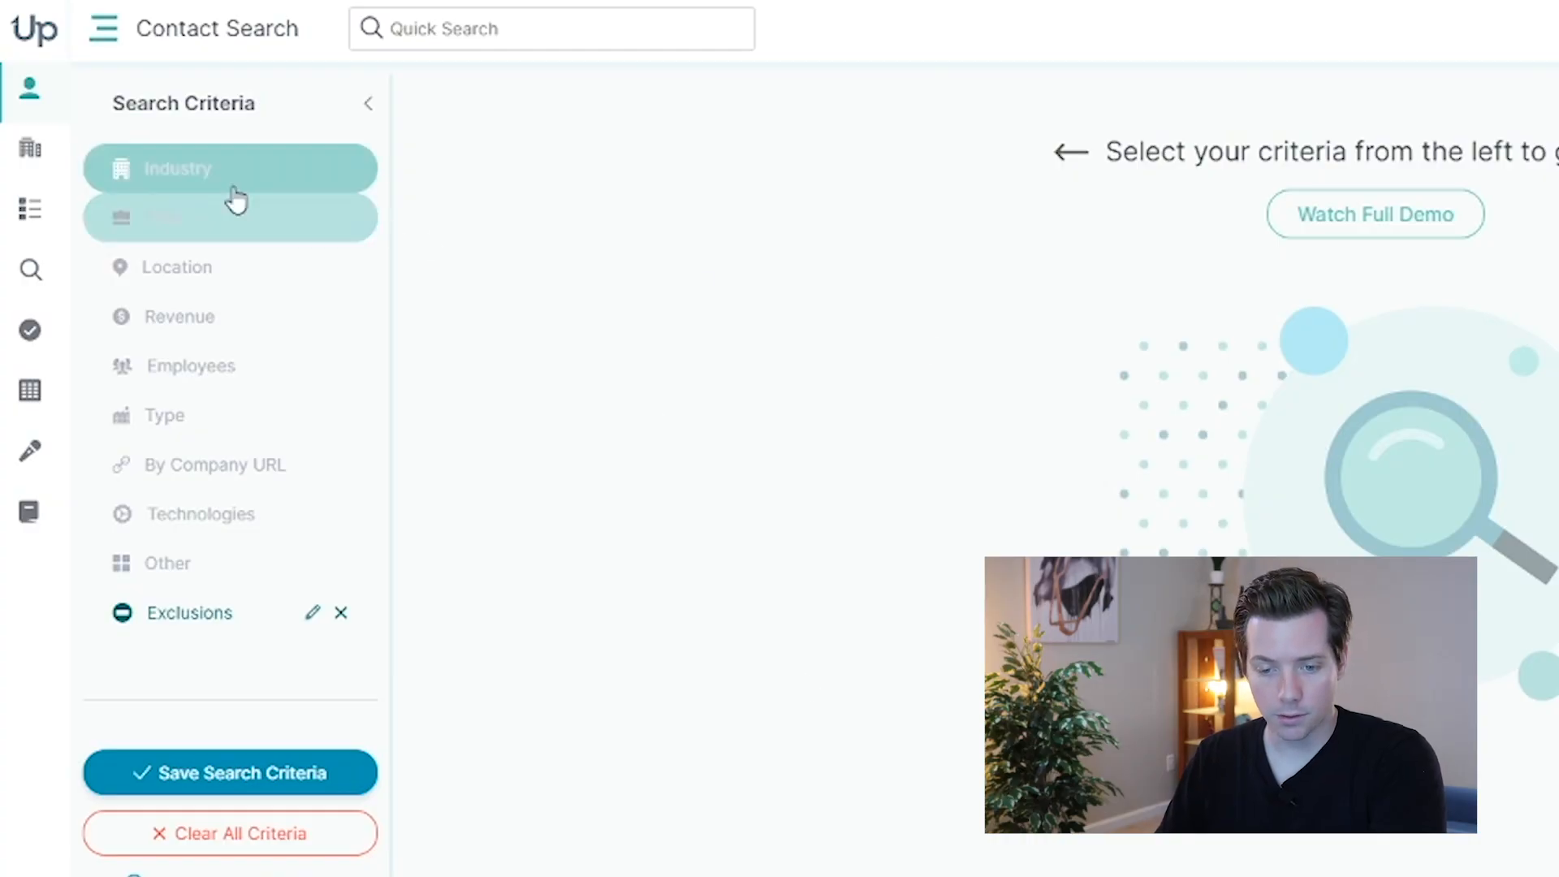
# Set the Industry filter to Wholesale Trade-durable Goods under Wholesale.
pyautogui.click(177, 168)
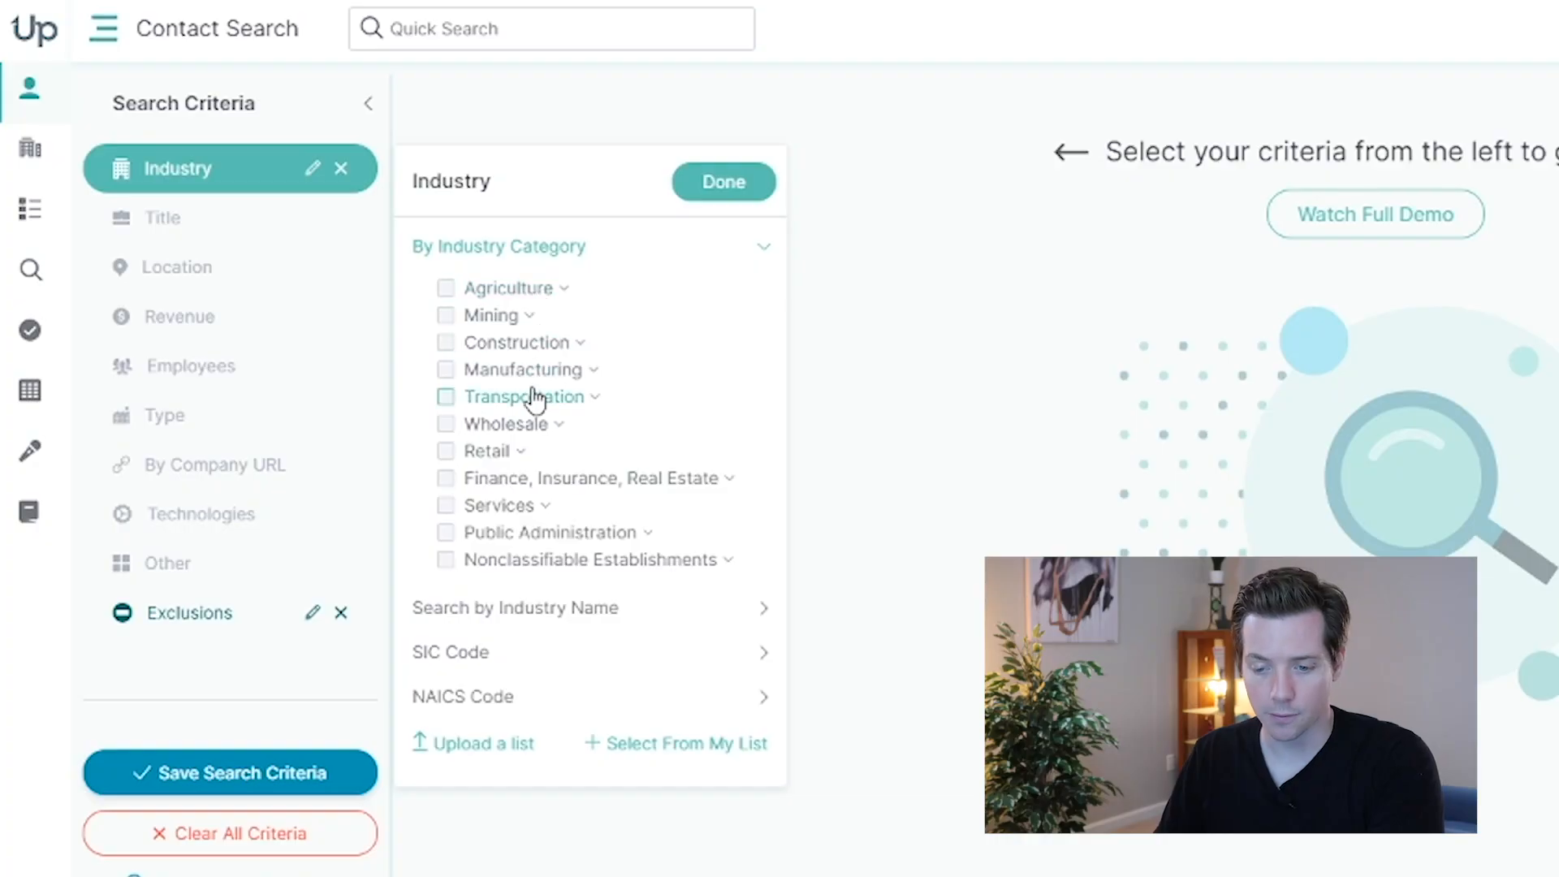
pyautogui.moveTo(595, 391)
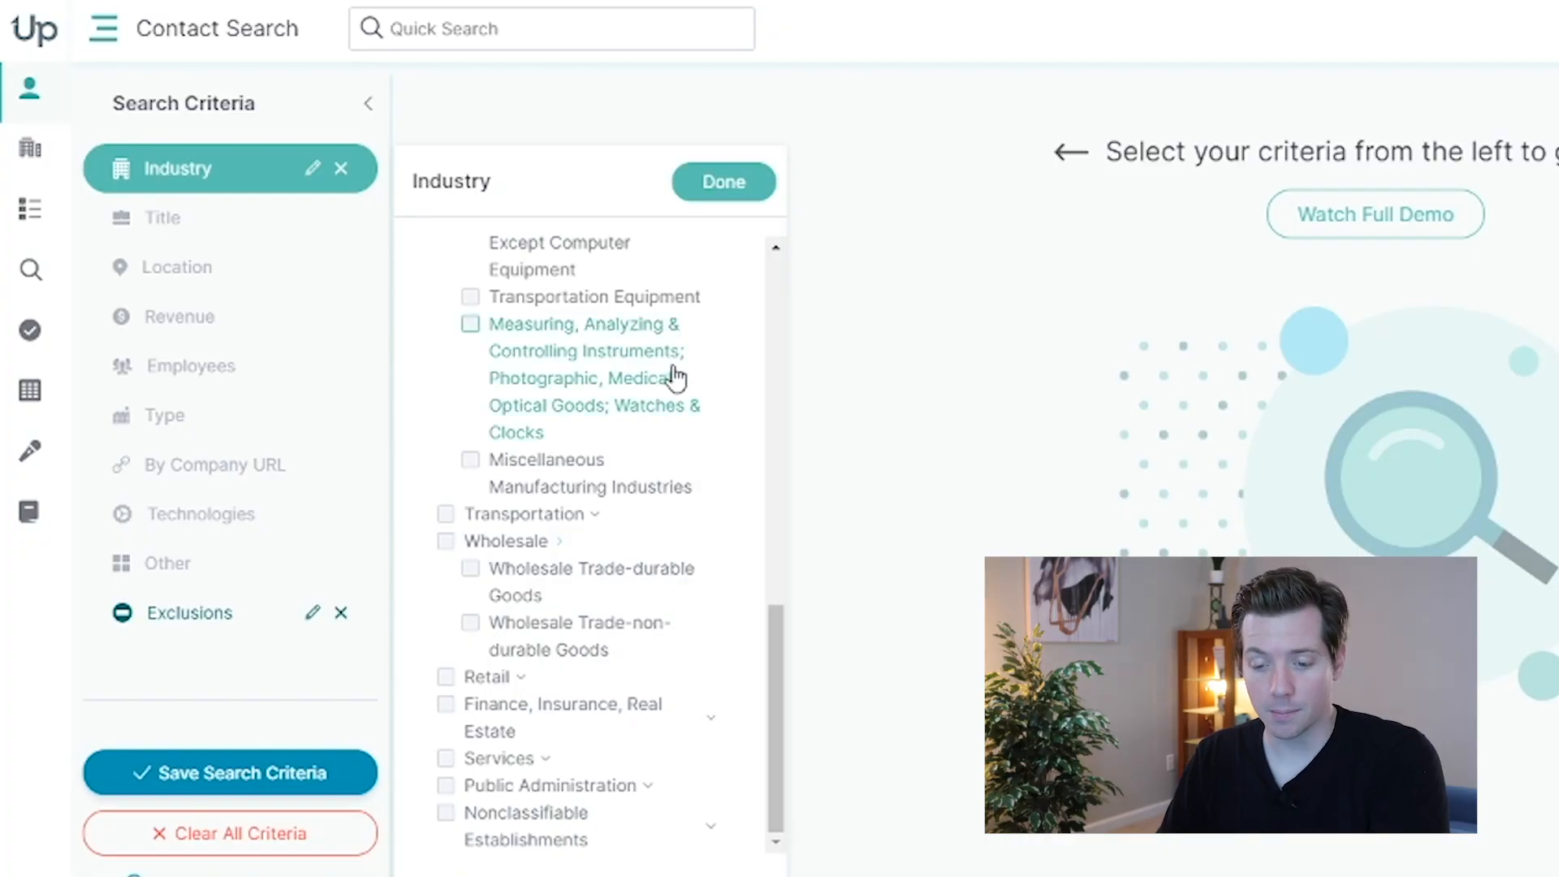
pyautogui.moveTo(661, 582)
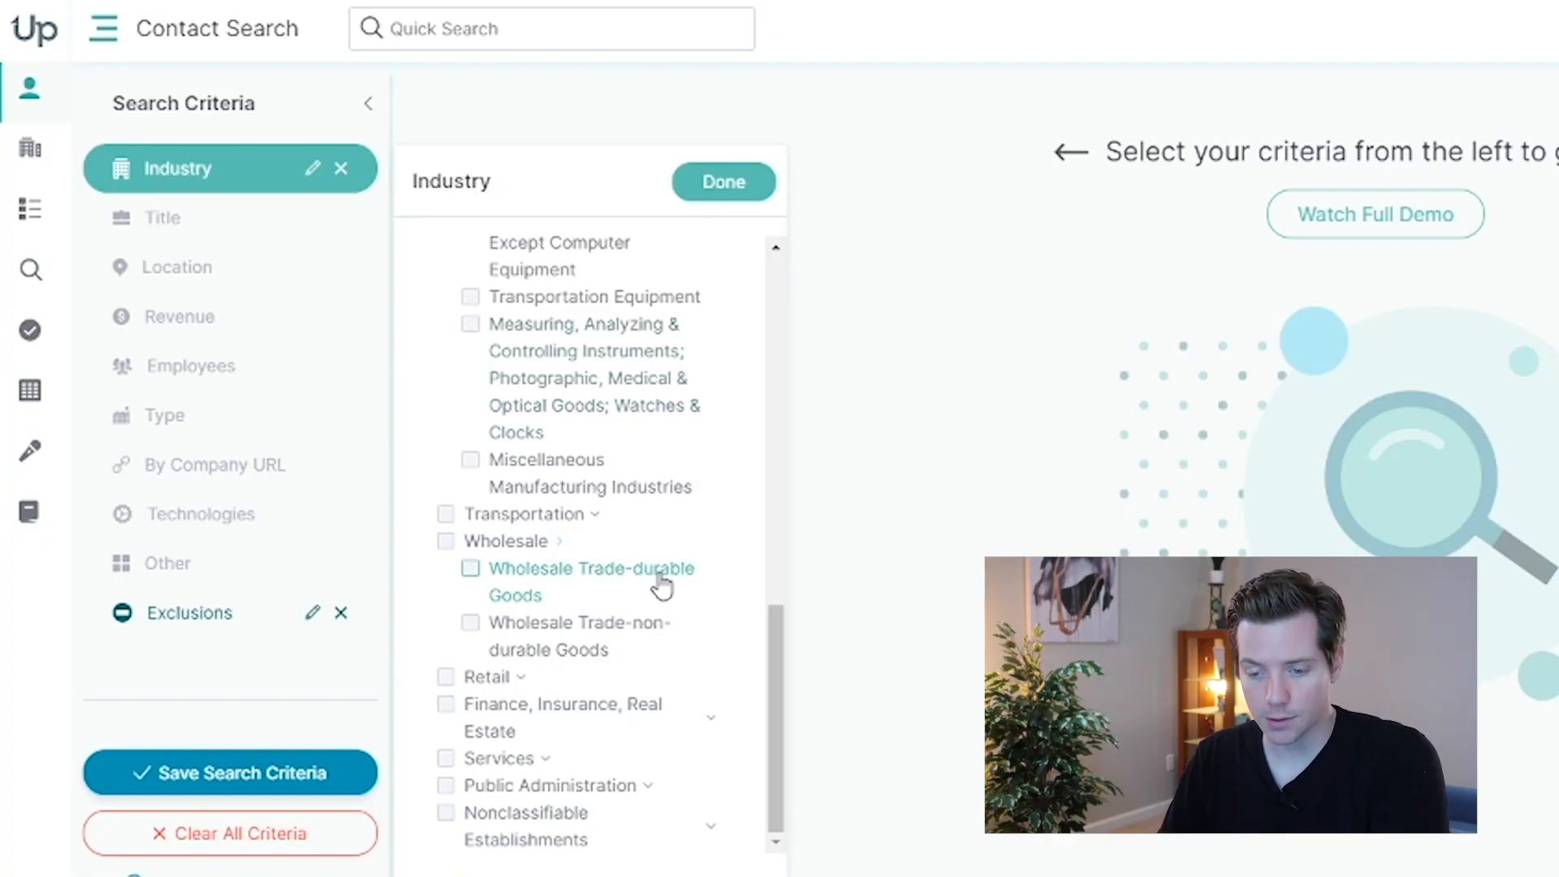
pyautogui.click(471, 568)
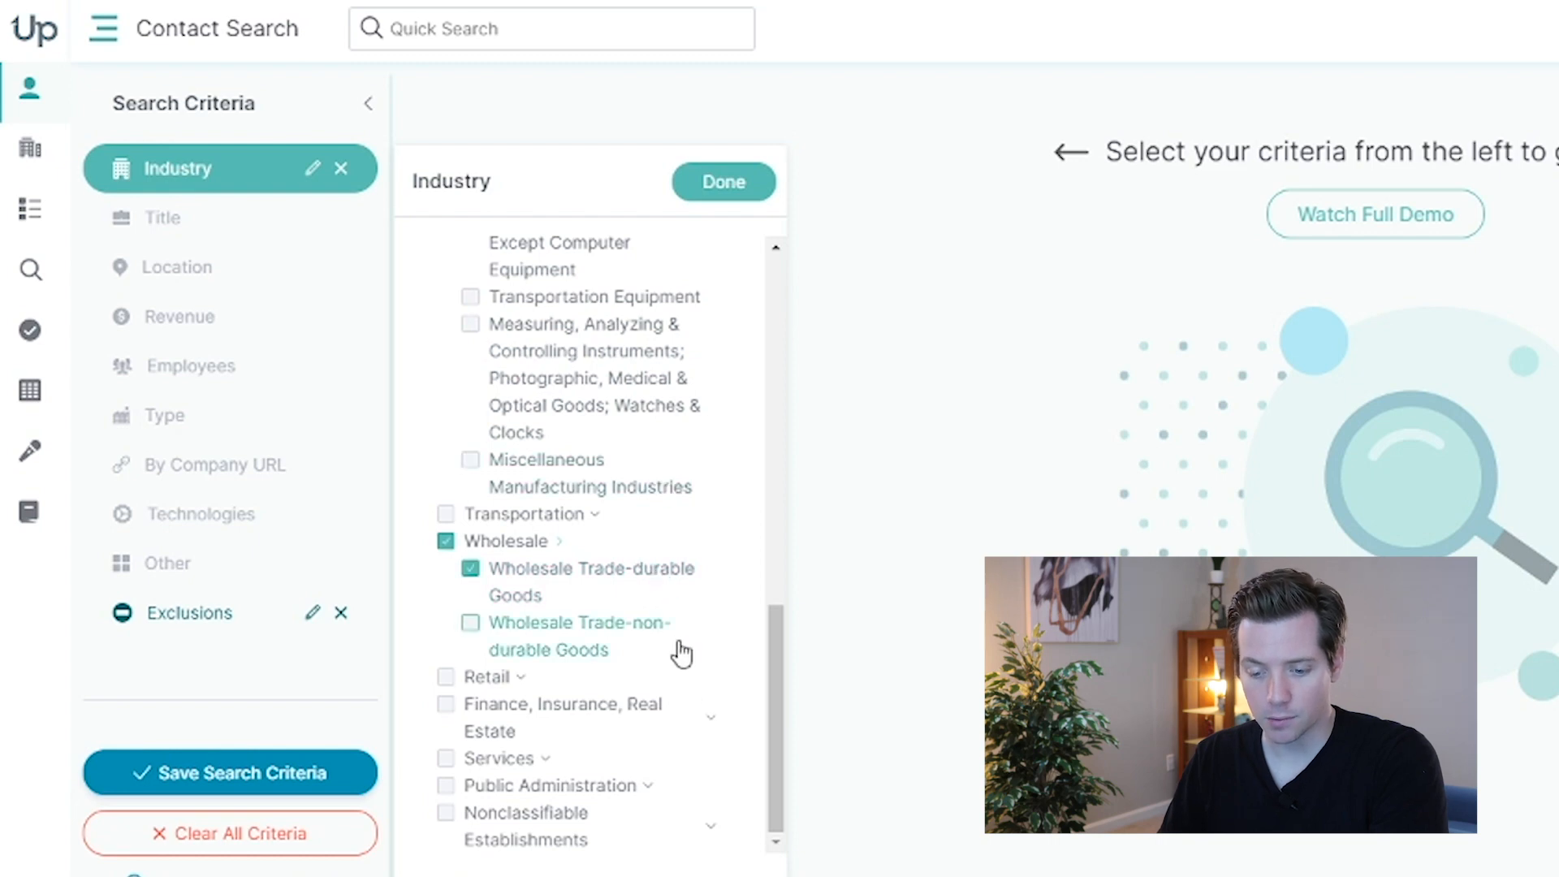
pyautogui.click(724, 182)
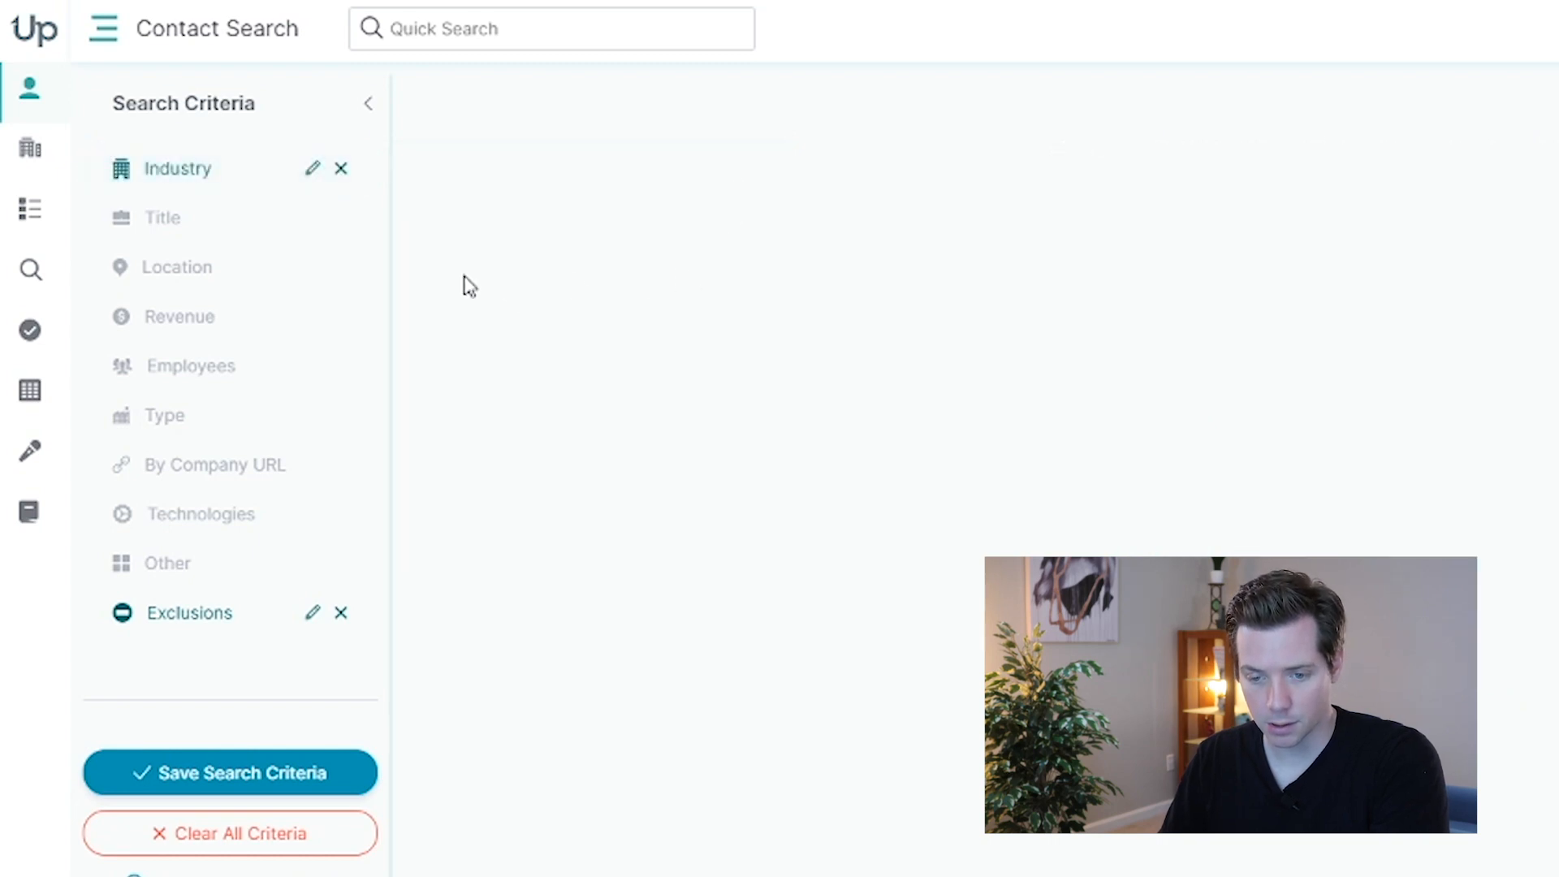
# Filter job titles to Owner and CEO on separate lines.
pyautogui.click(160, 218)
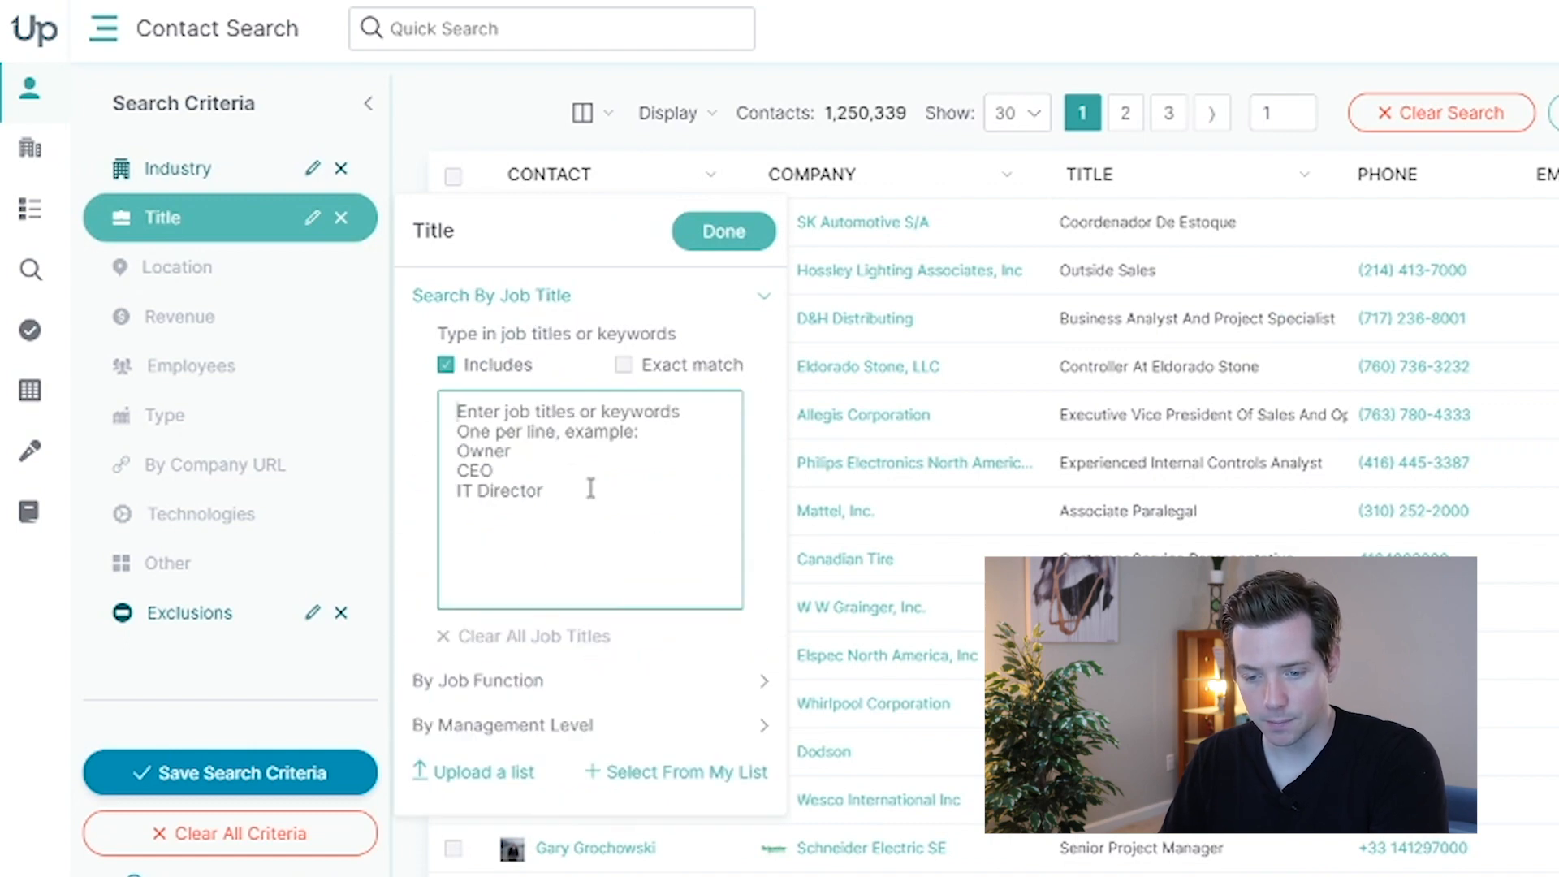
pyautogui.write('Owner')
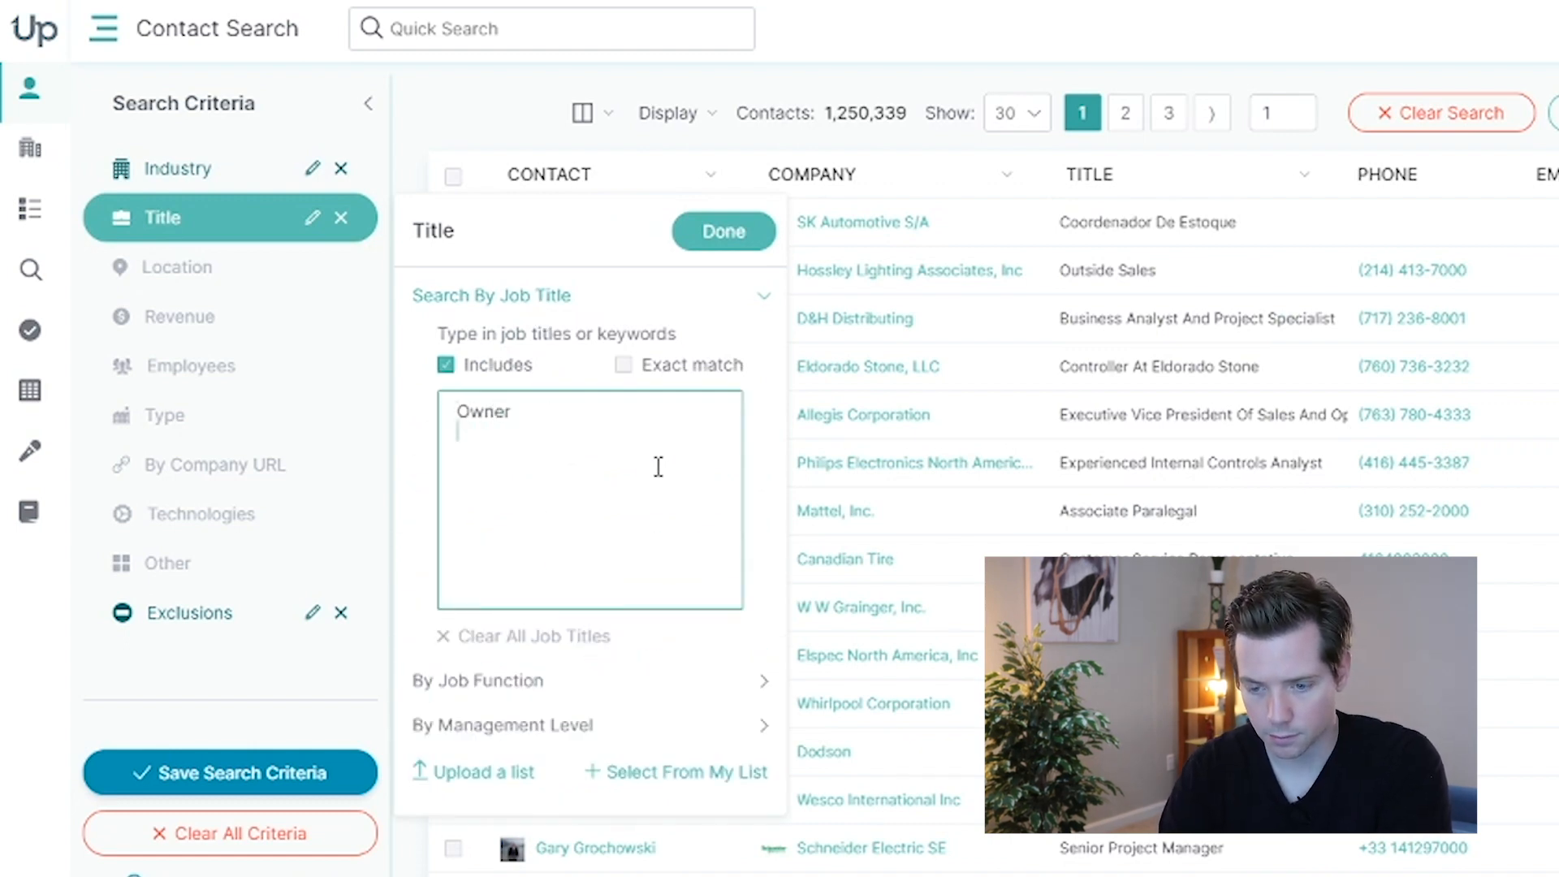
pyautogui.write('CEO')
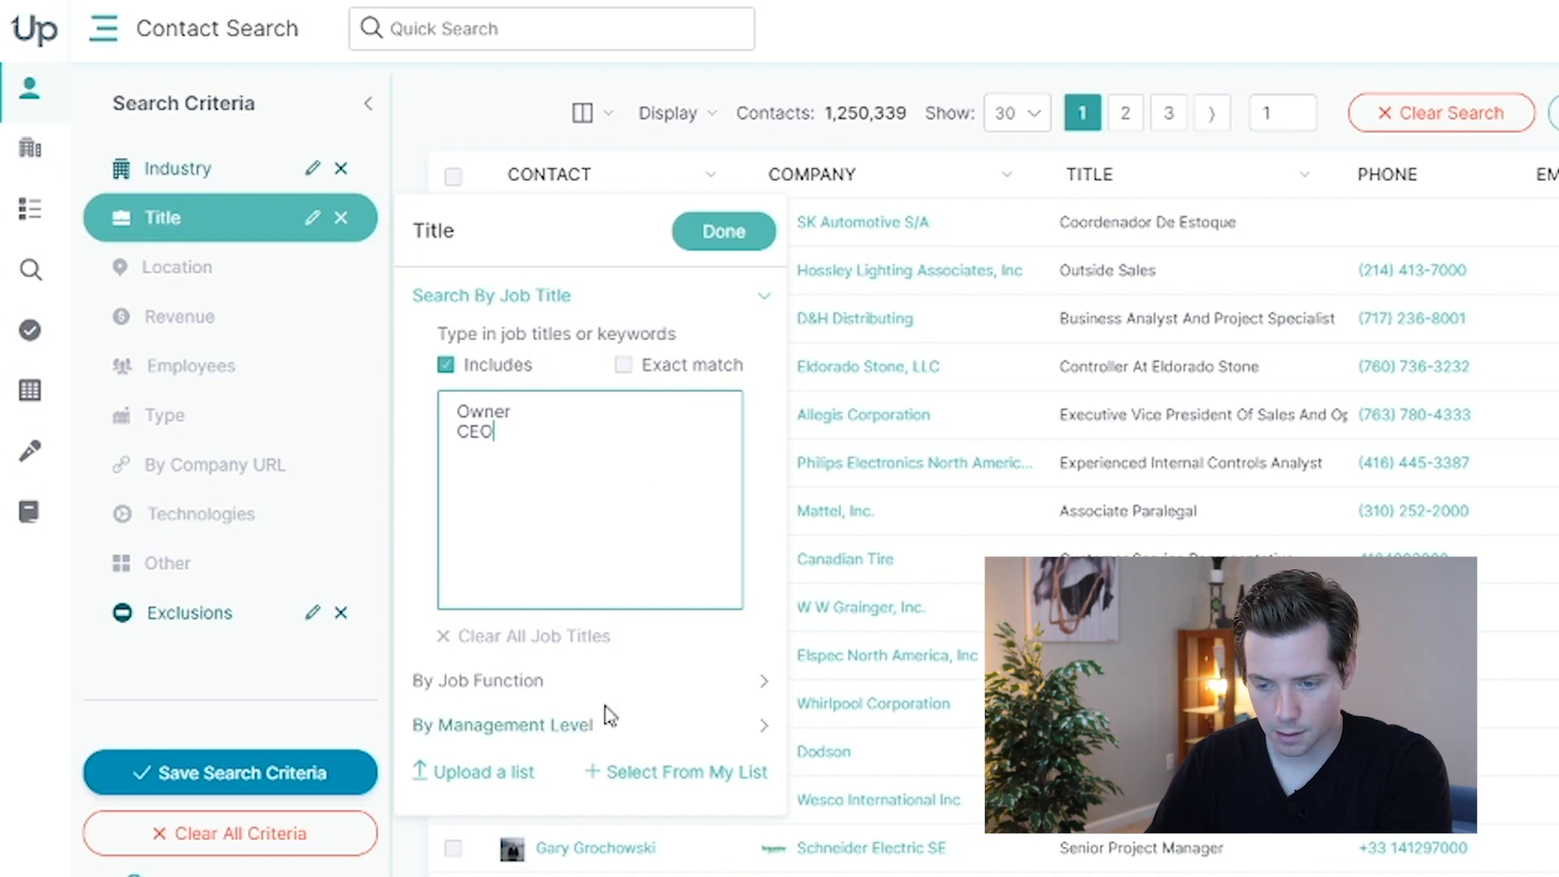
pyautogui.click(723, 231)
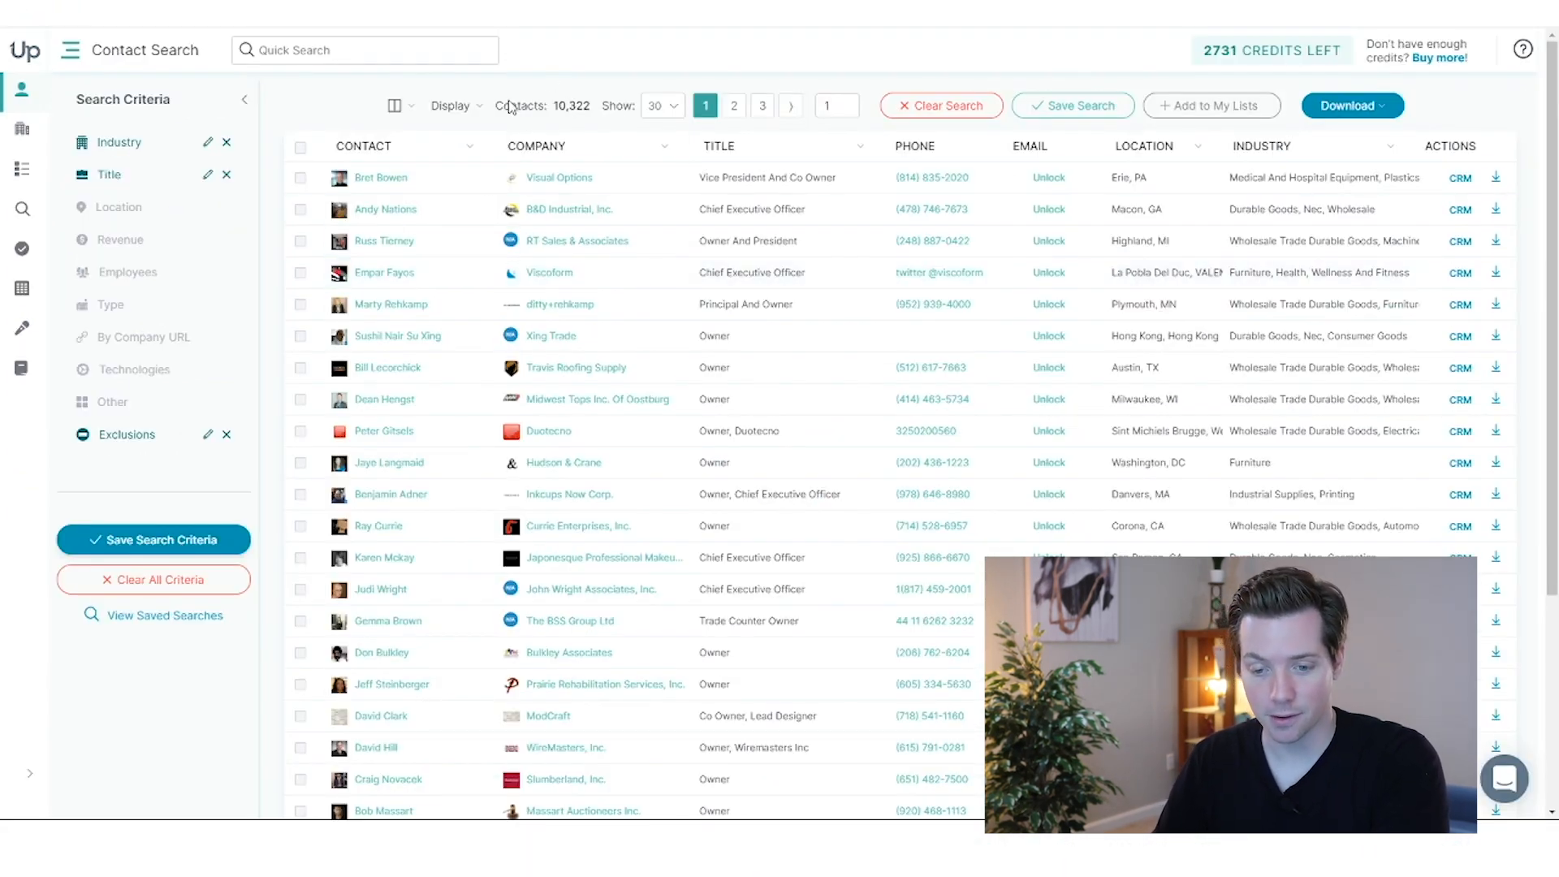
# Apply a Location filter of United States.
pyautogui.click(124, 207)
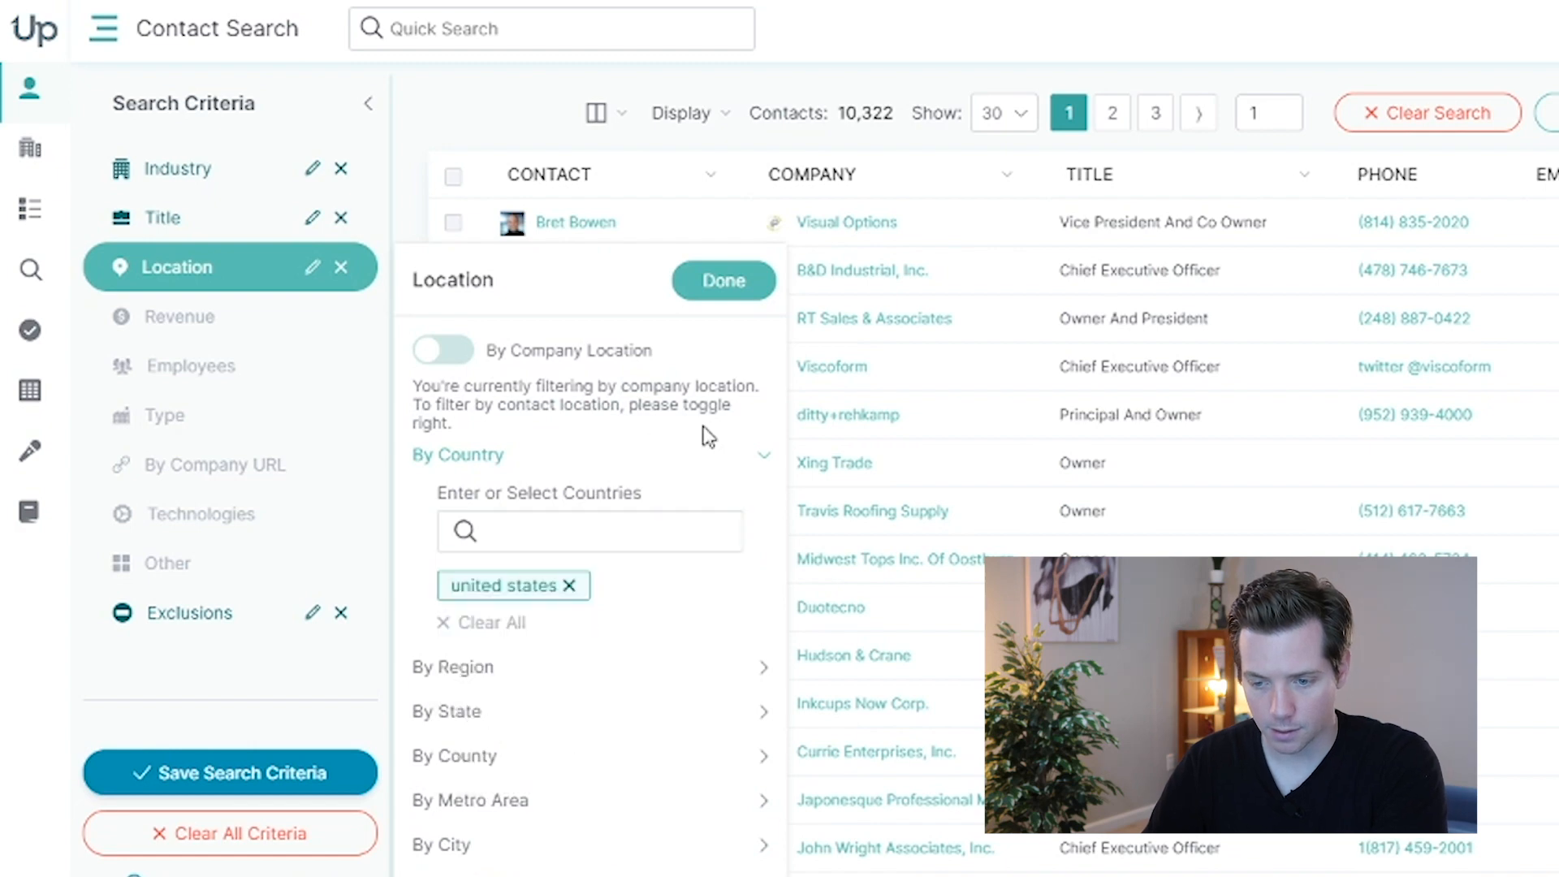
pyautogui.click(723, 280)
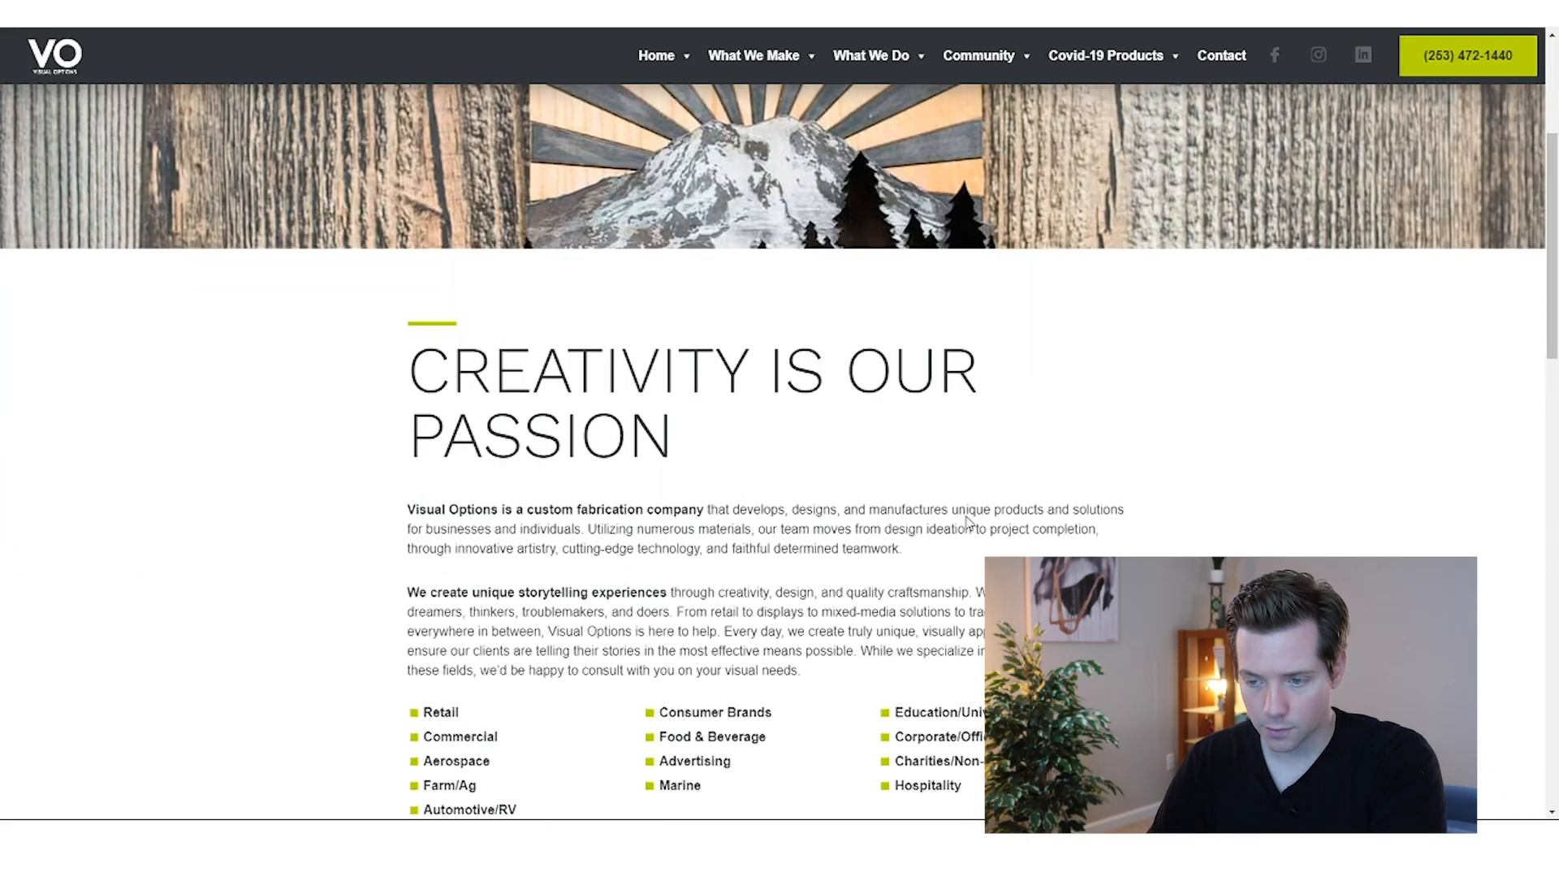
pyautogui.scroll(-3)
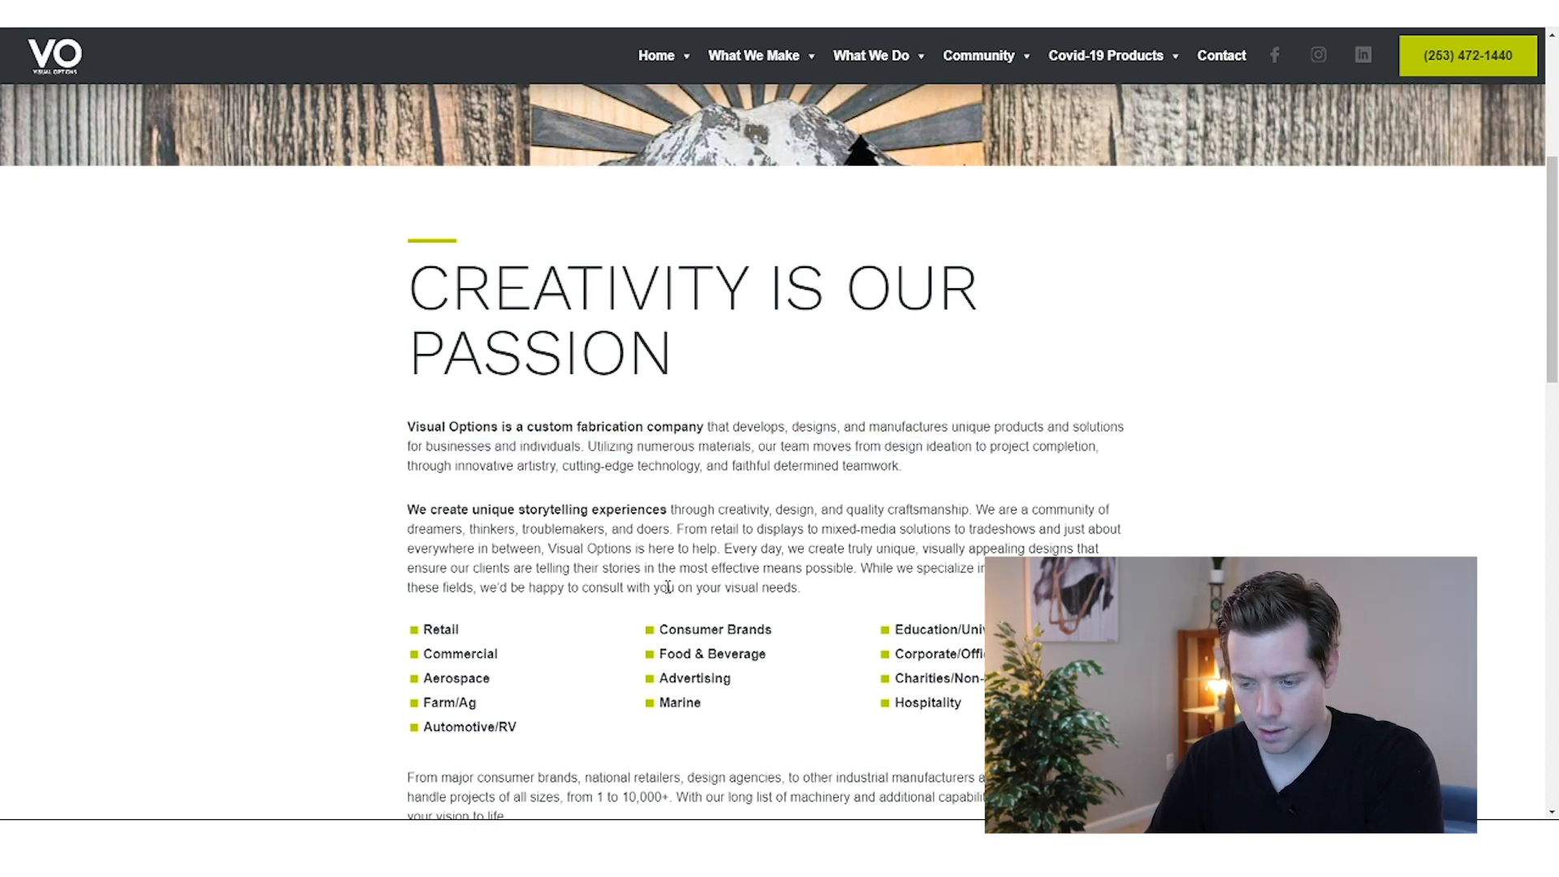
pyautogui.scroll(-3)
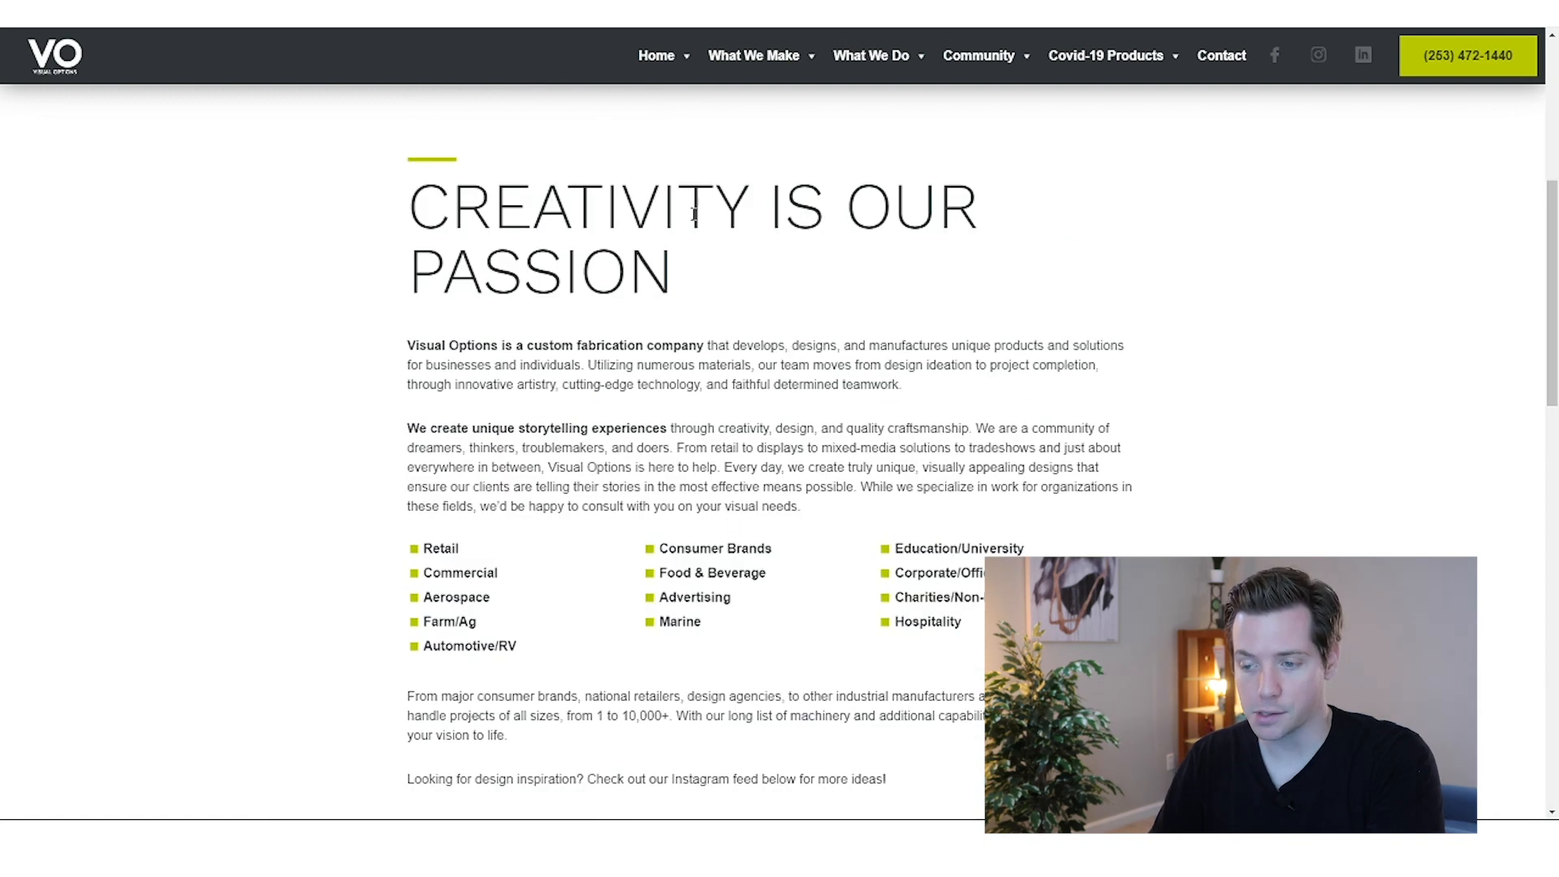
pyautogui.moveTo(838, 300)
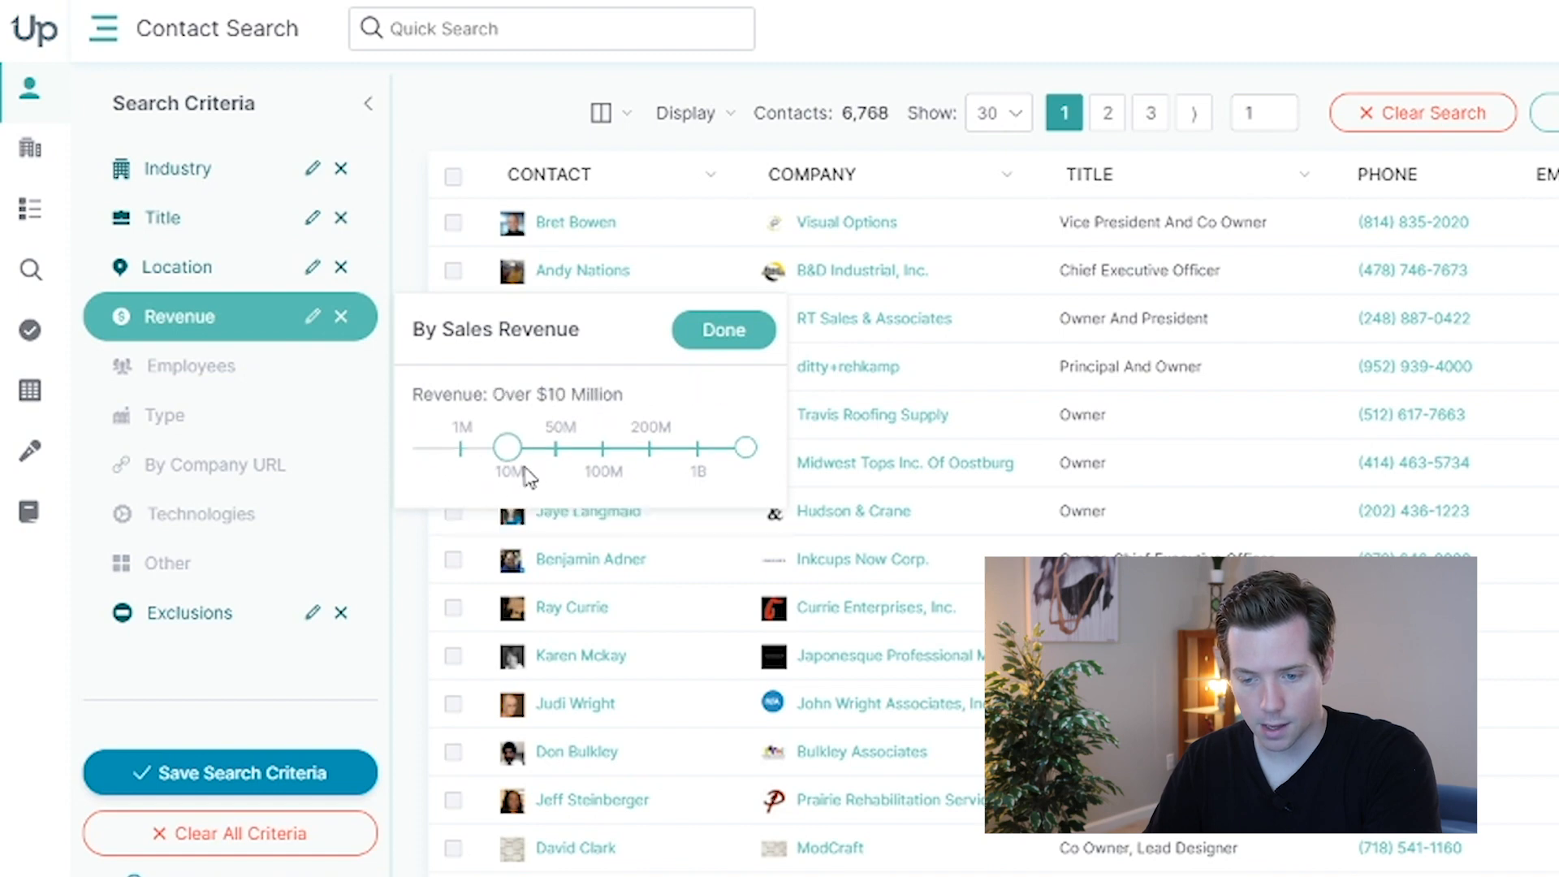
# Set the Revenue filter to $10 million–$200 million, leaving 1,877 contacts.
pyautogui.moveTo(747, 447); pyautogui.dragTo(633, 448)
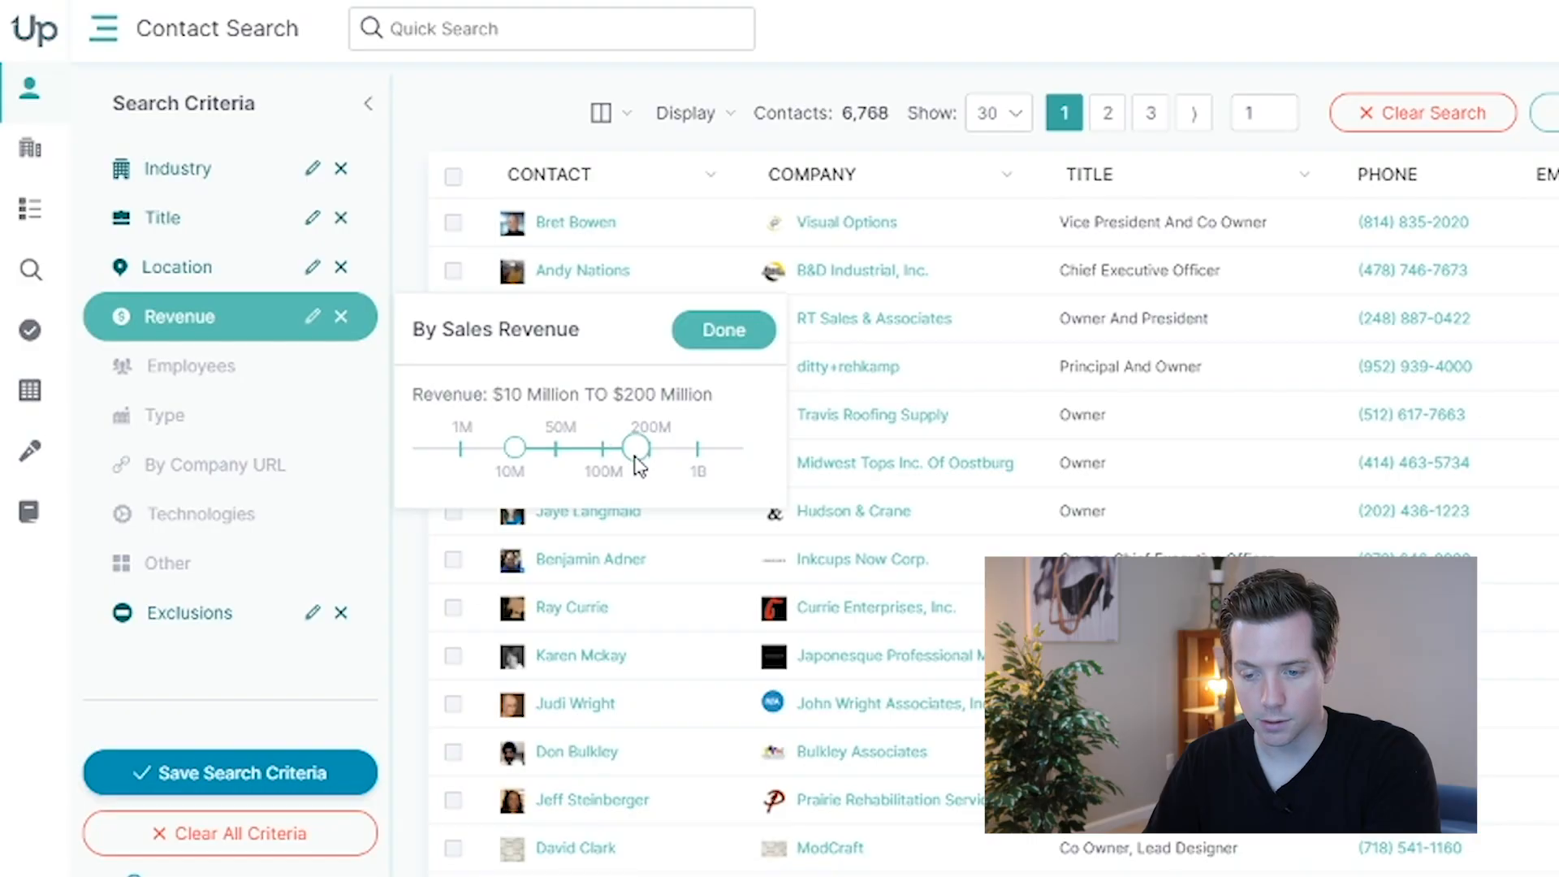
pyautogui.click(723, 330)
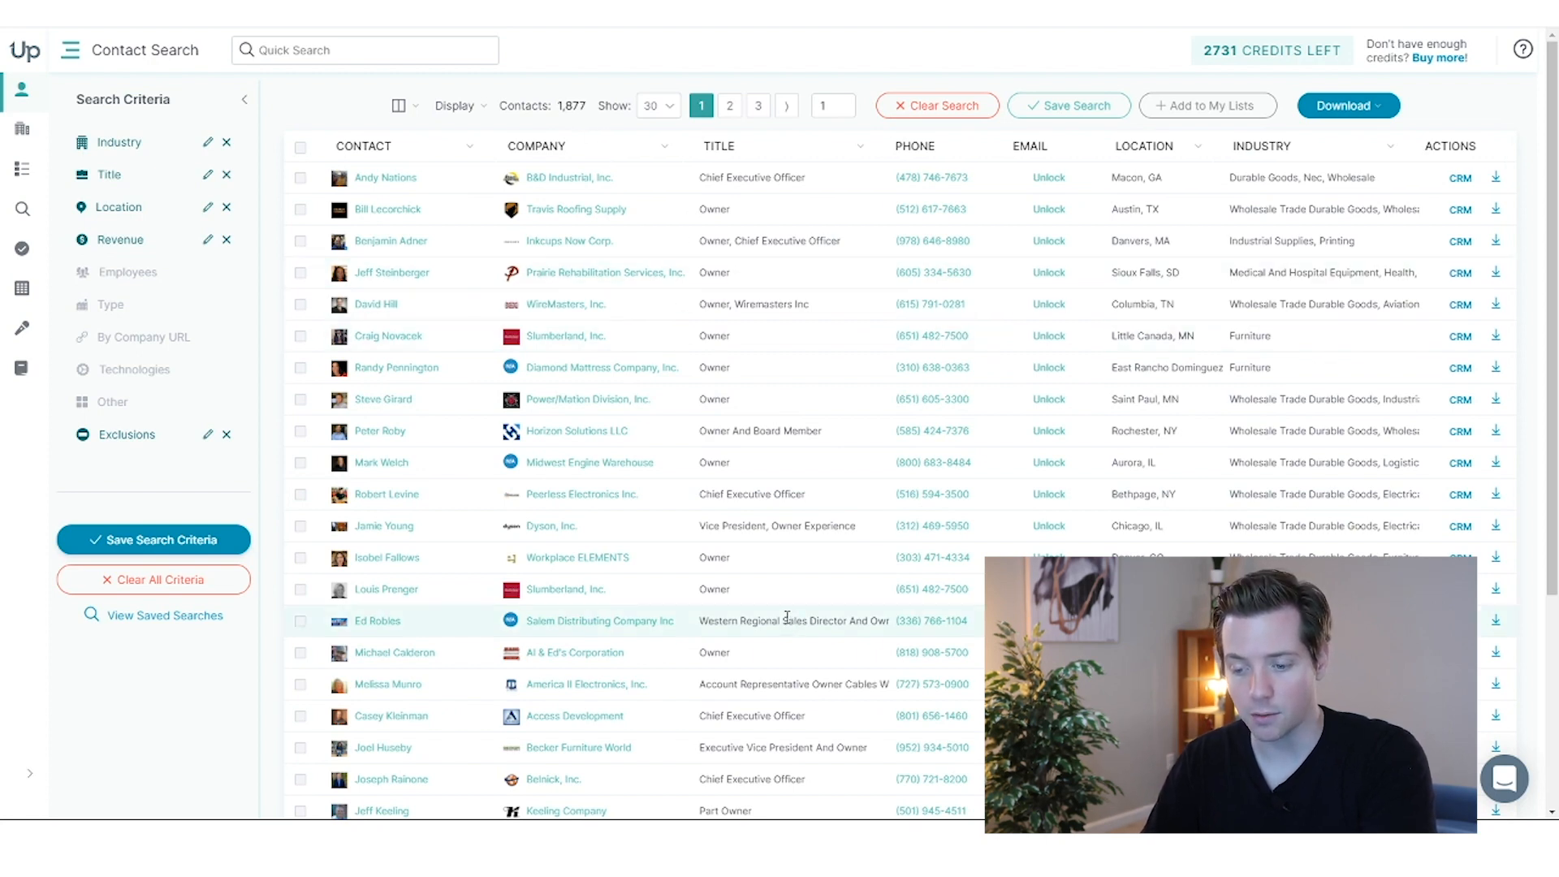
pyautogui.moveTo(585, 495)
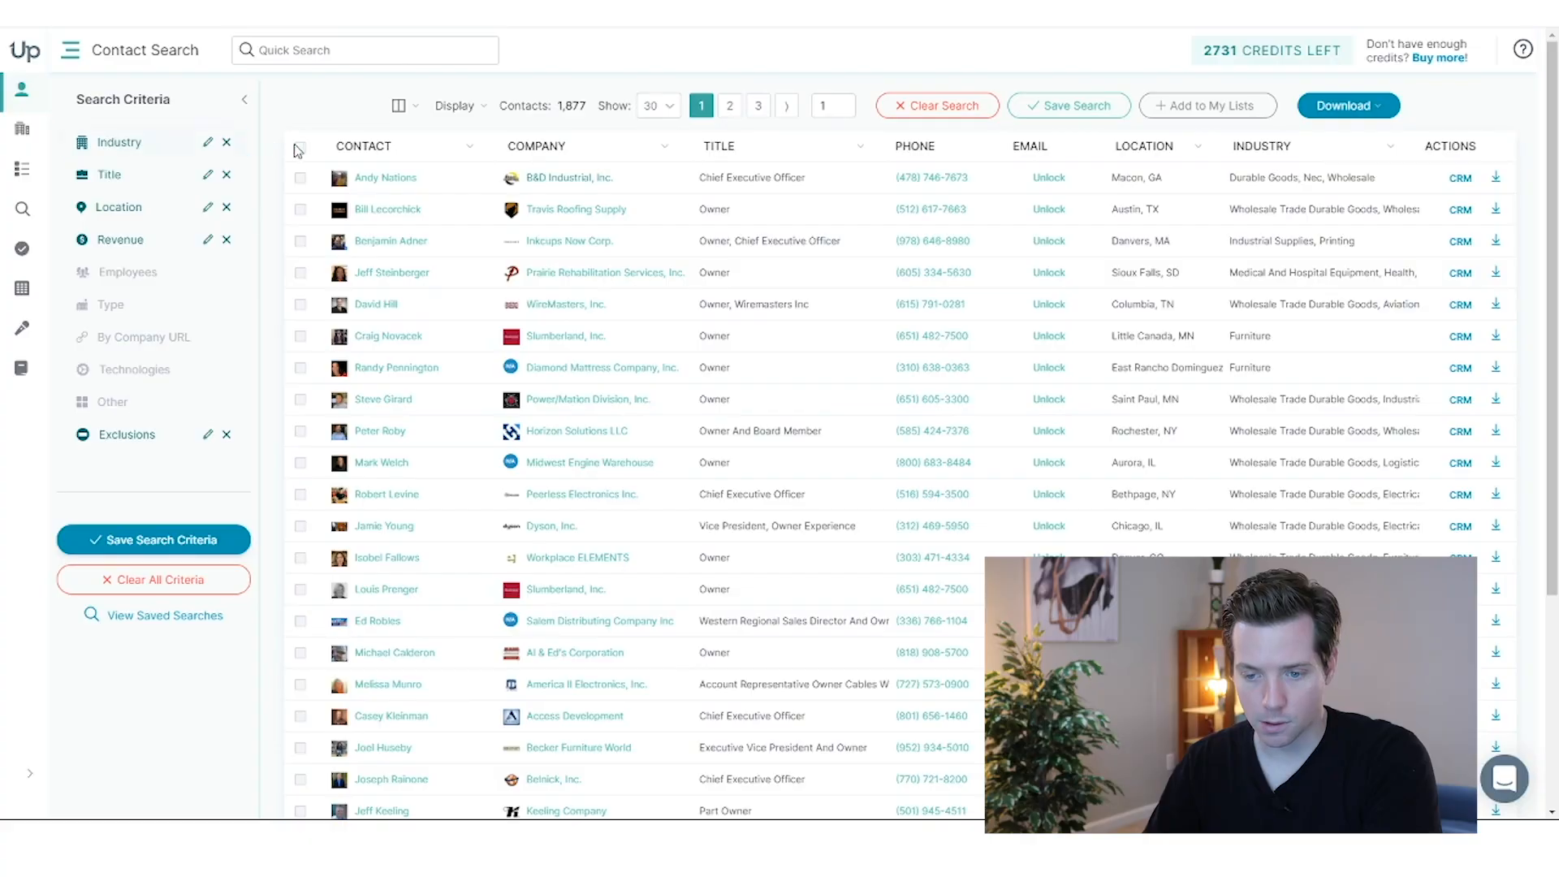
# Export all leads on the first results page as a CSV of only selected leads.
pyautogui.click(299, 146)
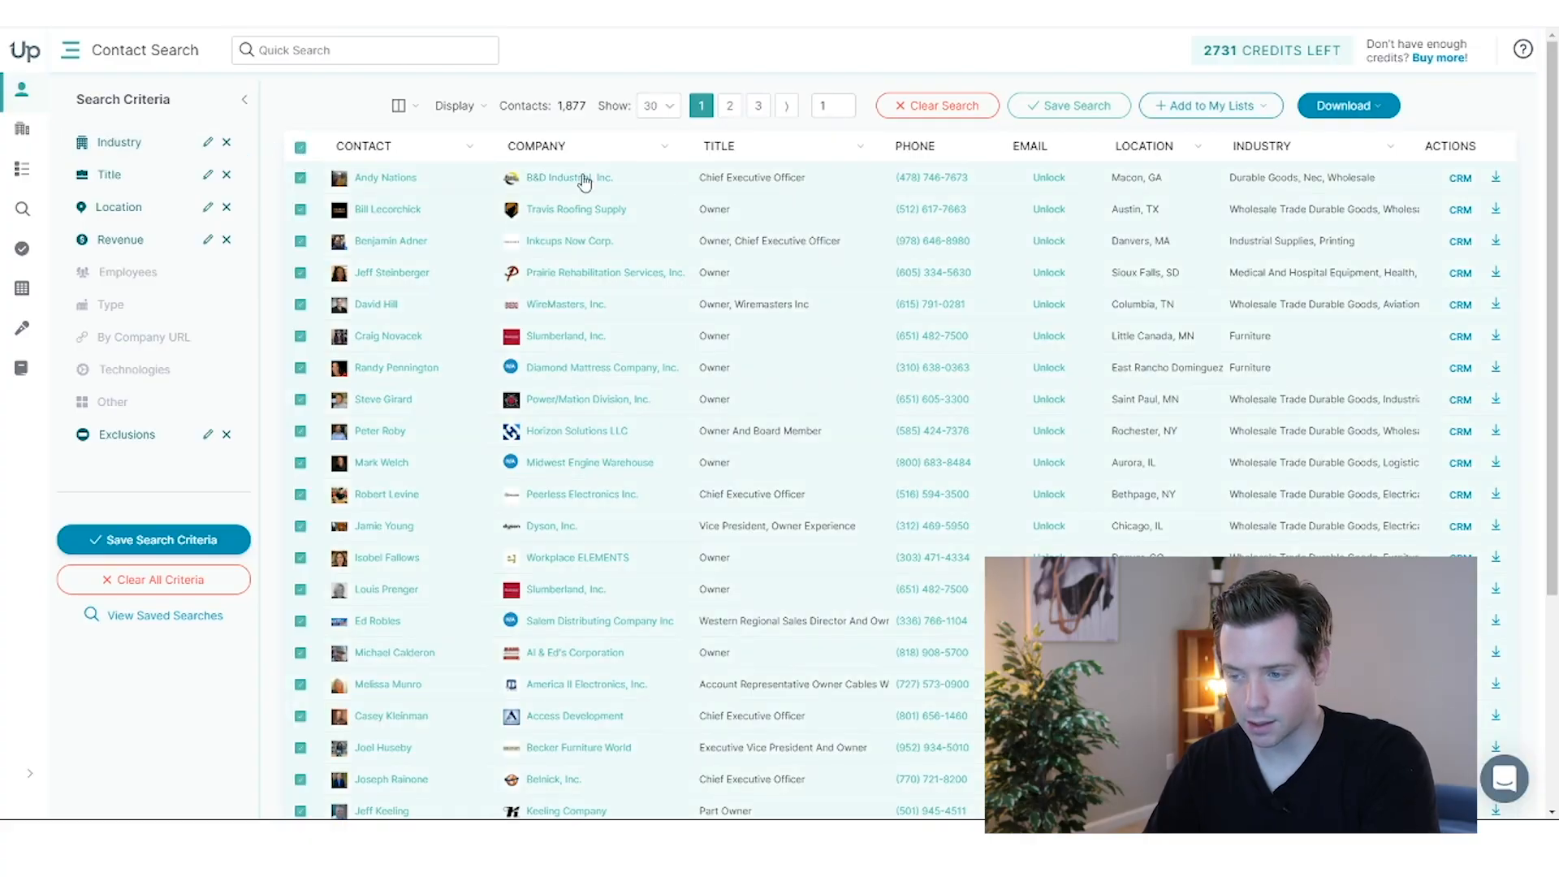
pyautogui.click(1343, 106)
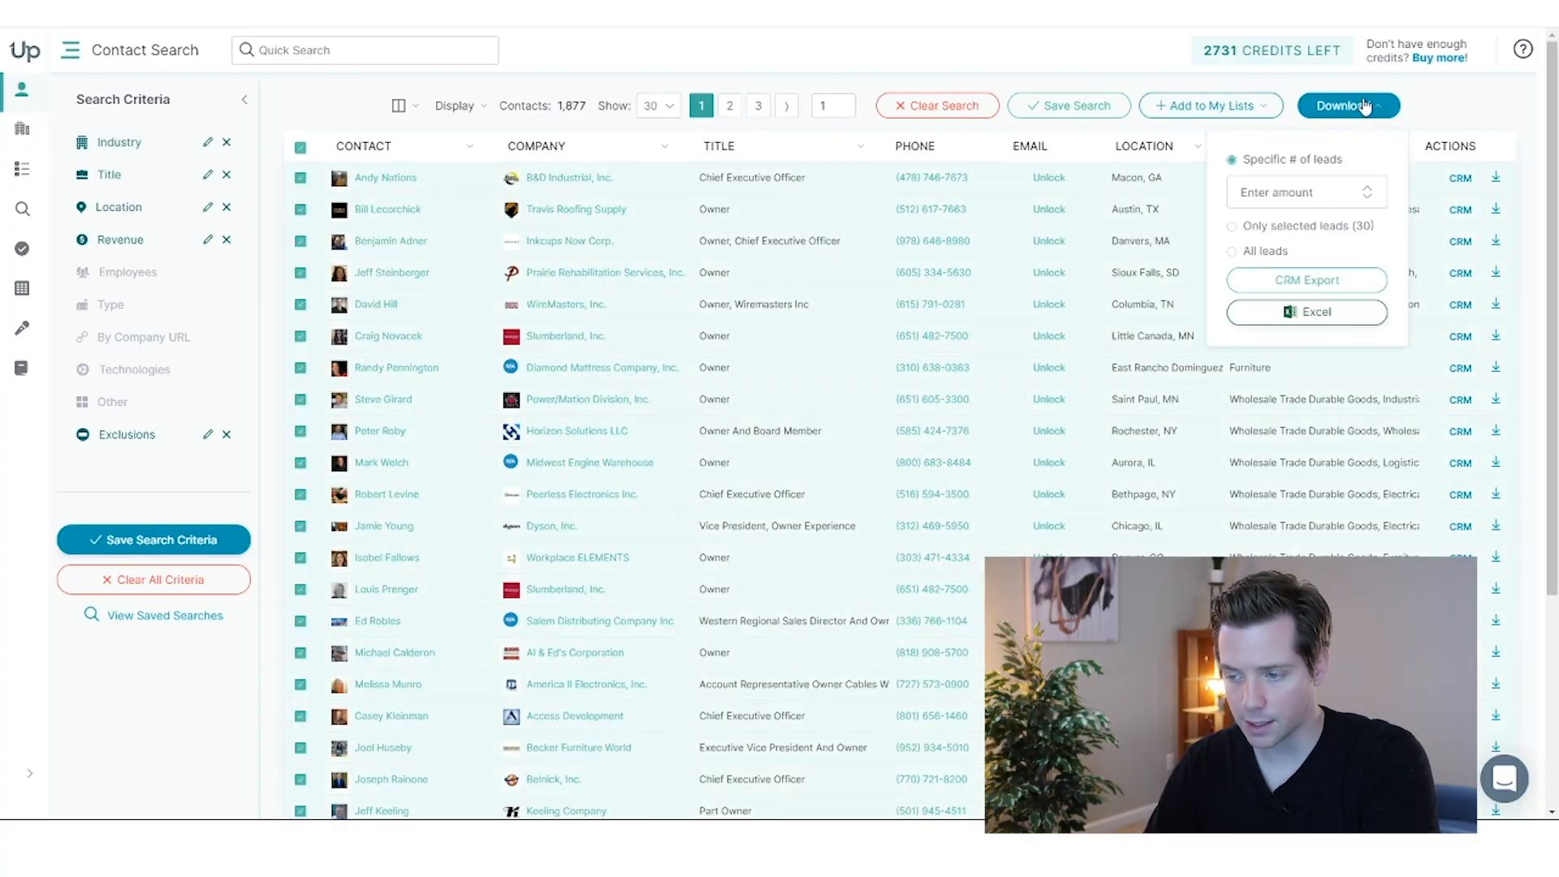
pyautogui.click(1298, 192)
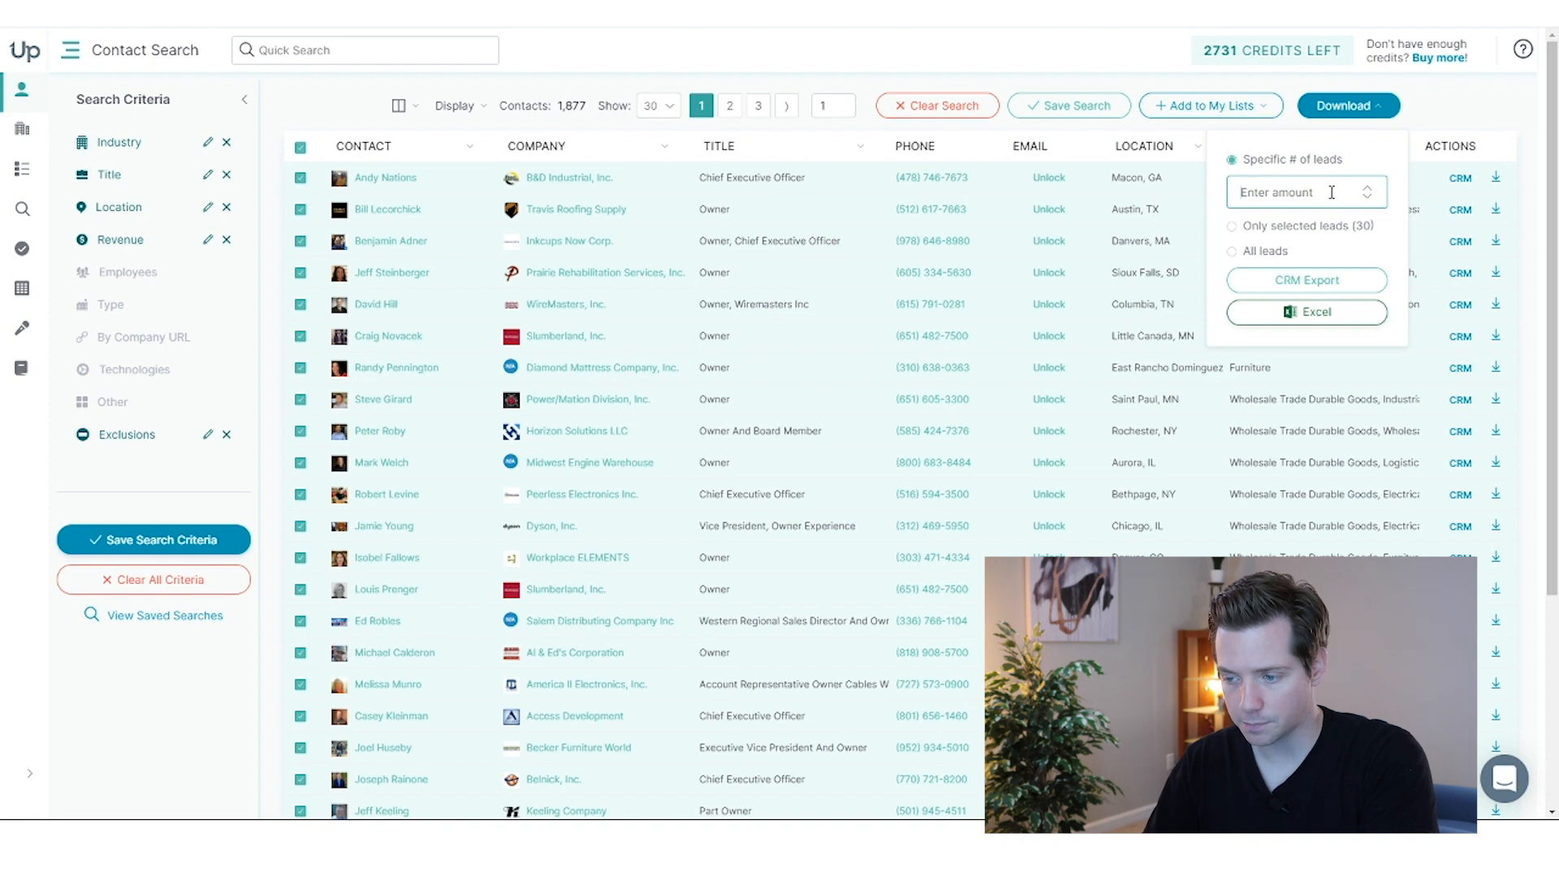
pyautogui.click(1233, 184)
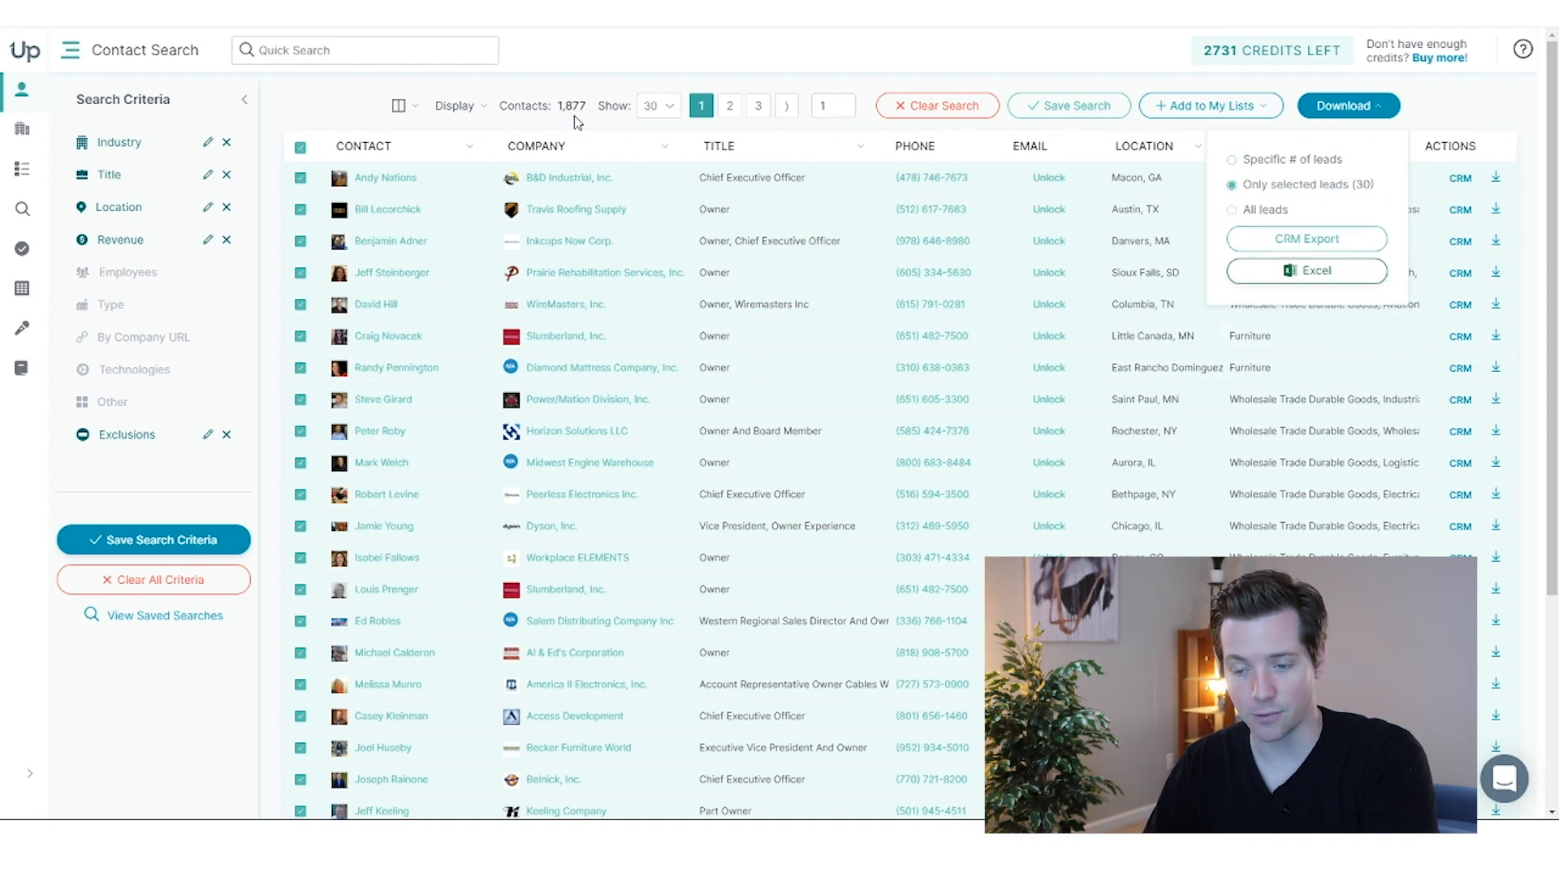
pyautogui.moveTo(1307, 239)
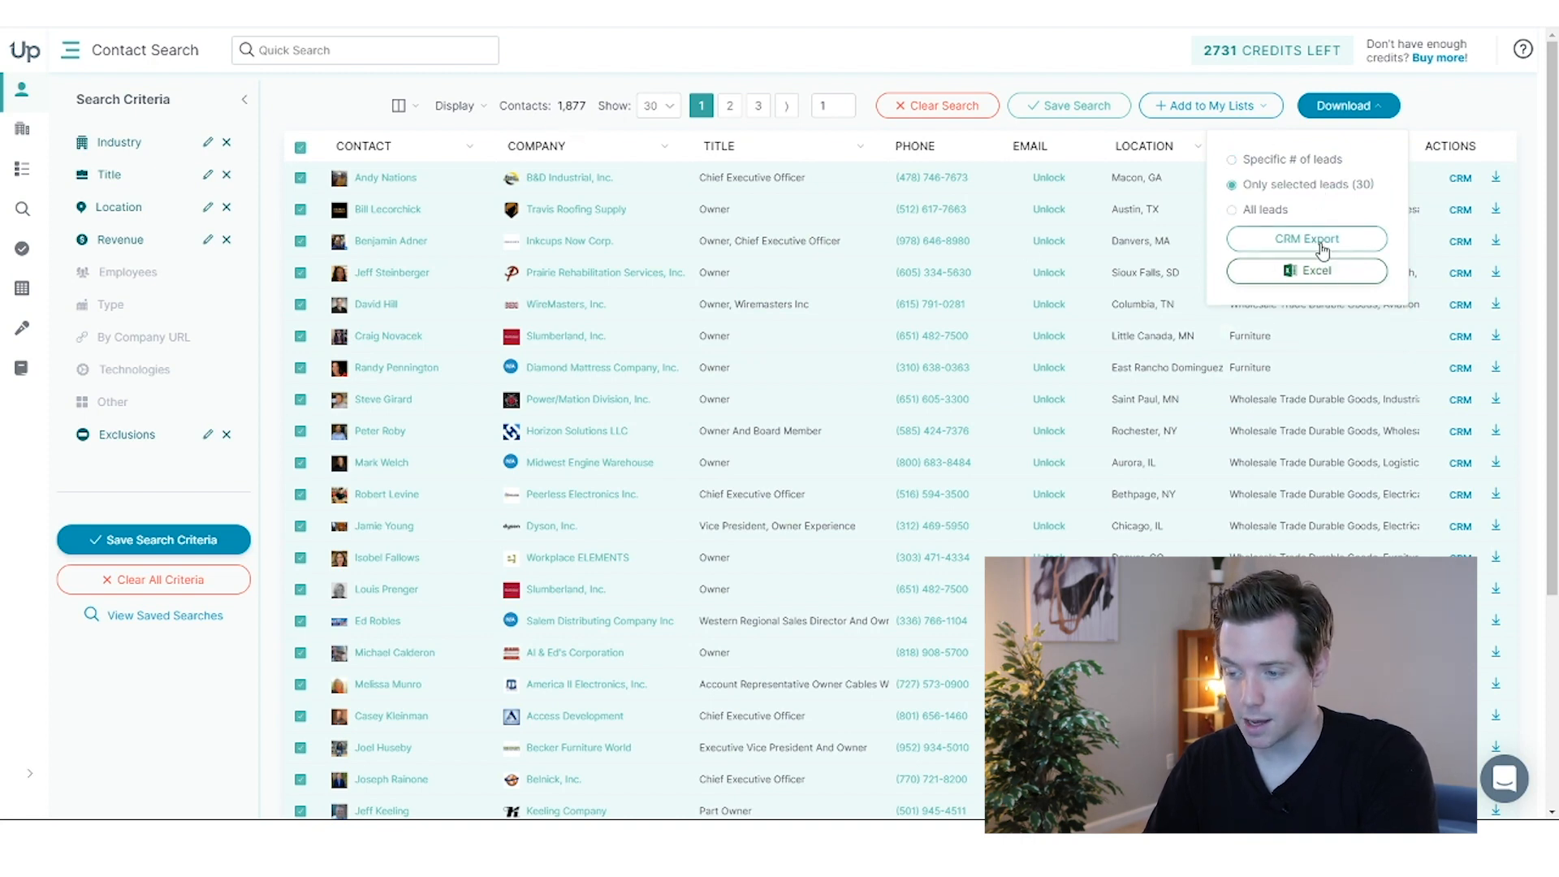
pyautogui.click(1306, 271)
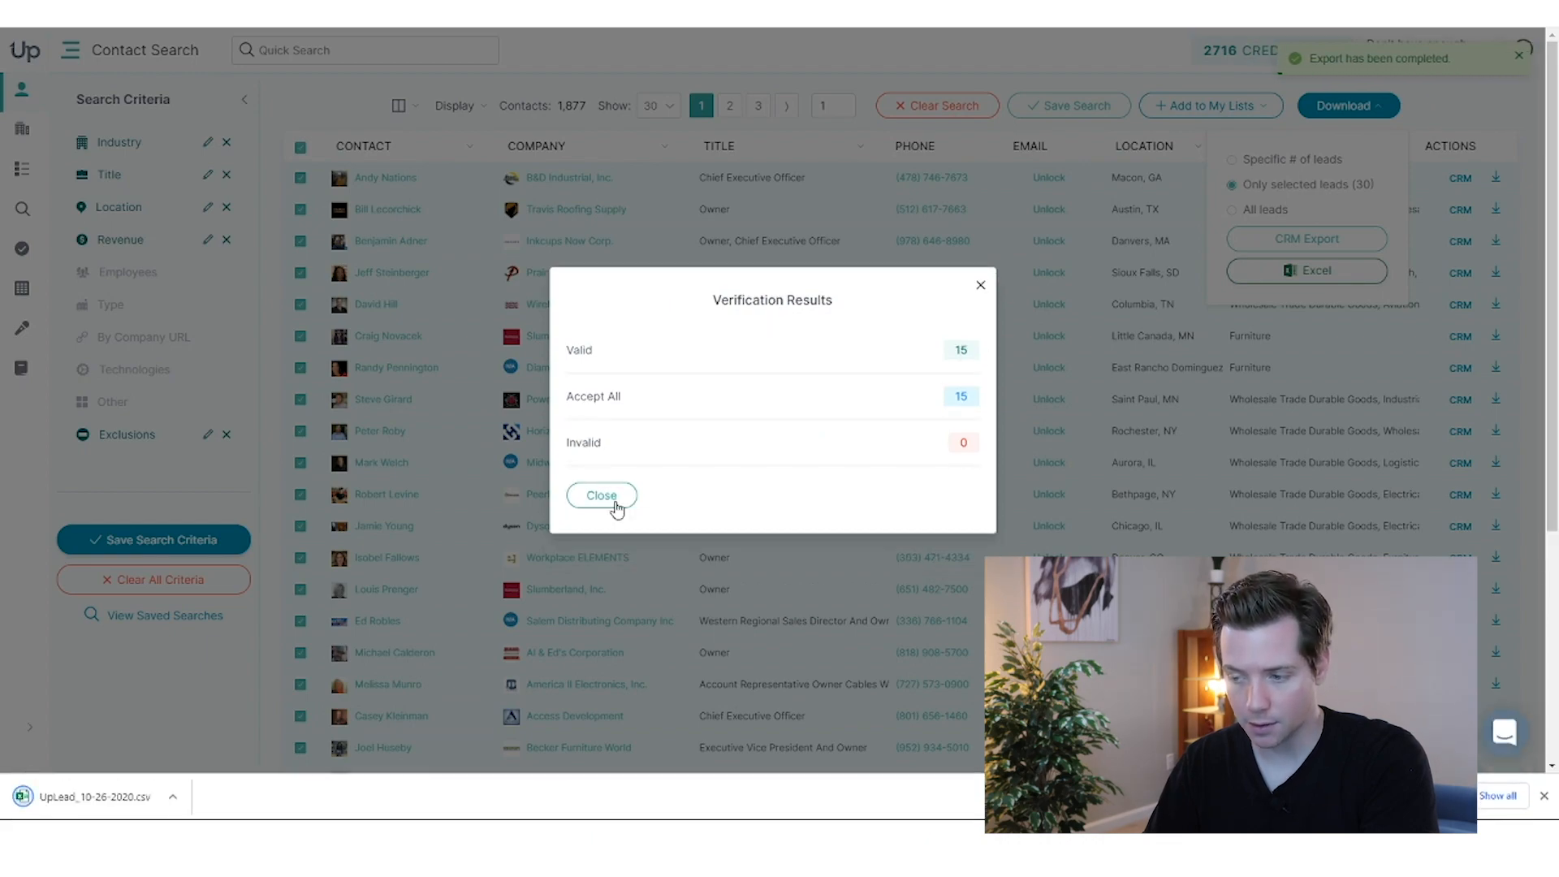
# Dismiss the verification results, move to page 2 and export its selected leads.
pyautogui.click(601, 496)
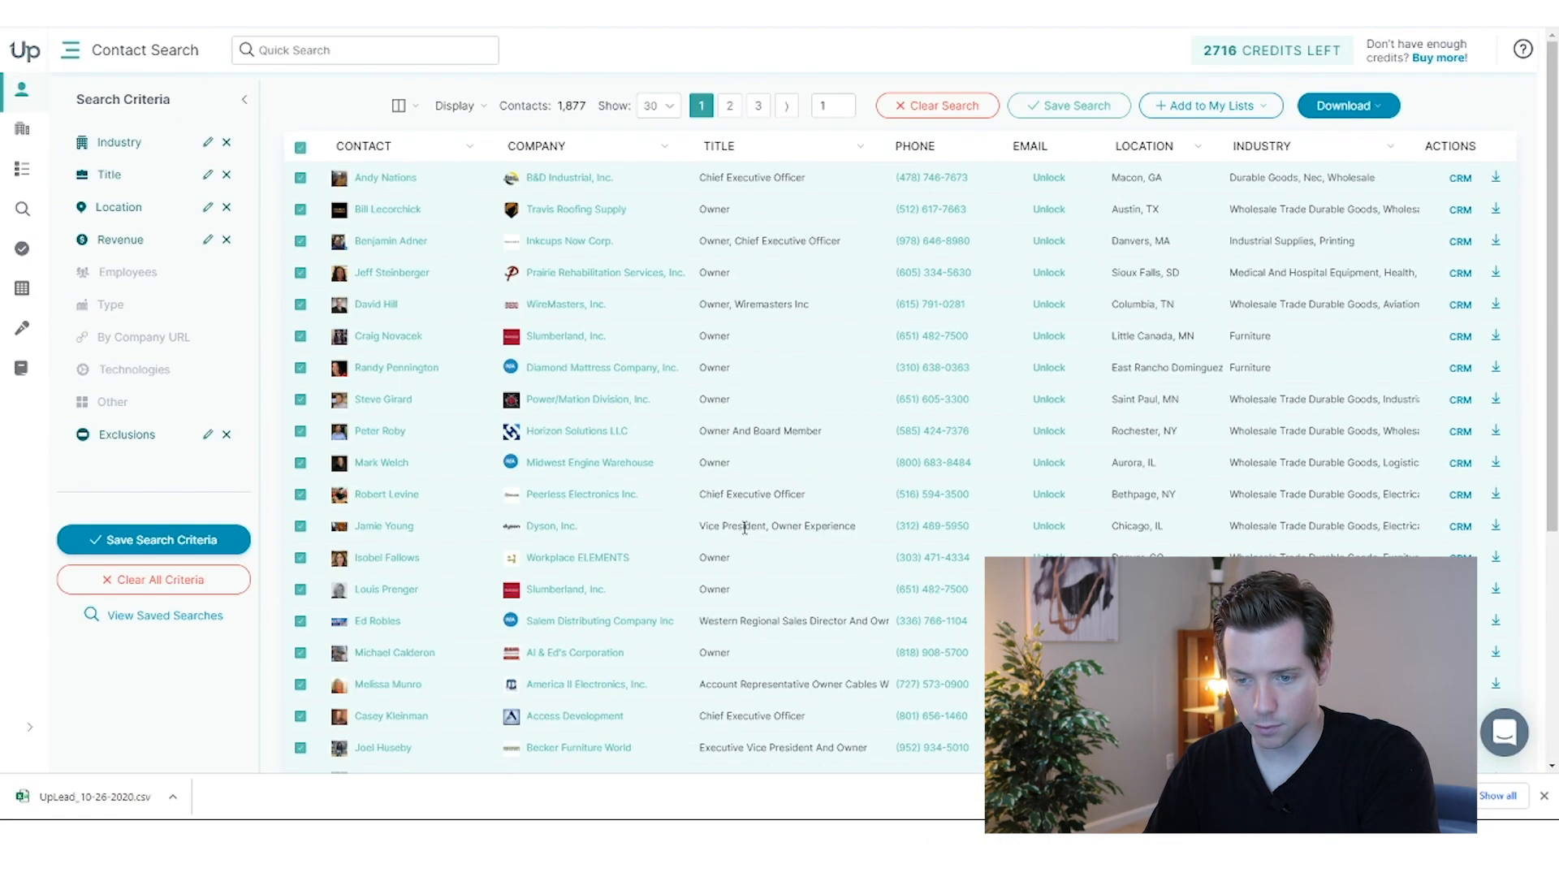
pyautogui.click(730, 105)
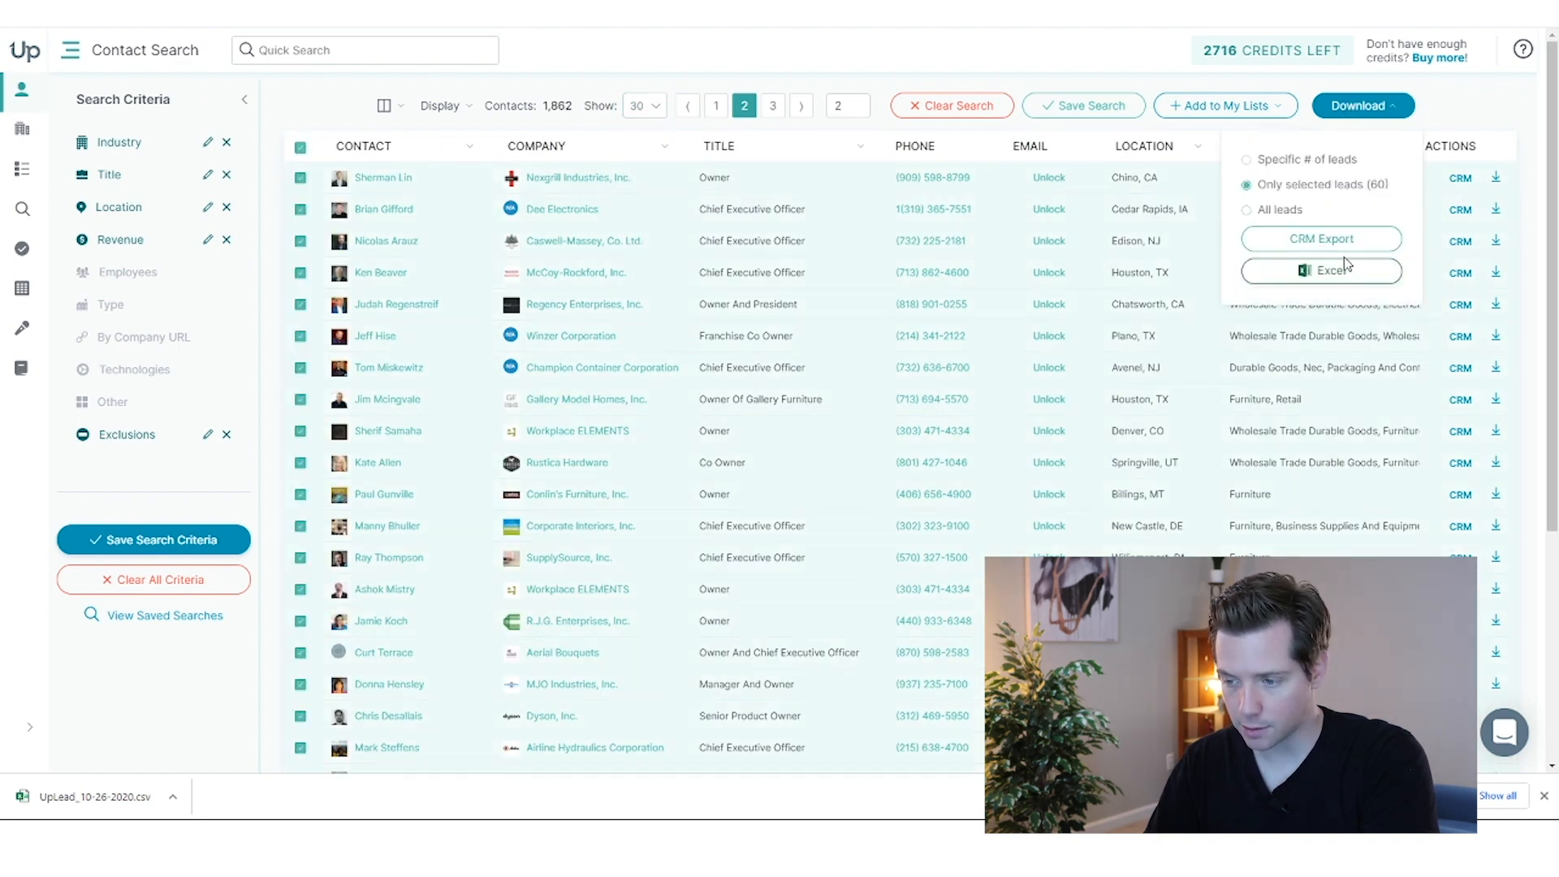
pyautogui.click(1320, 271)
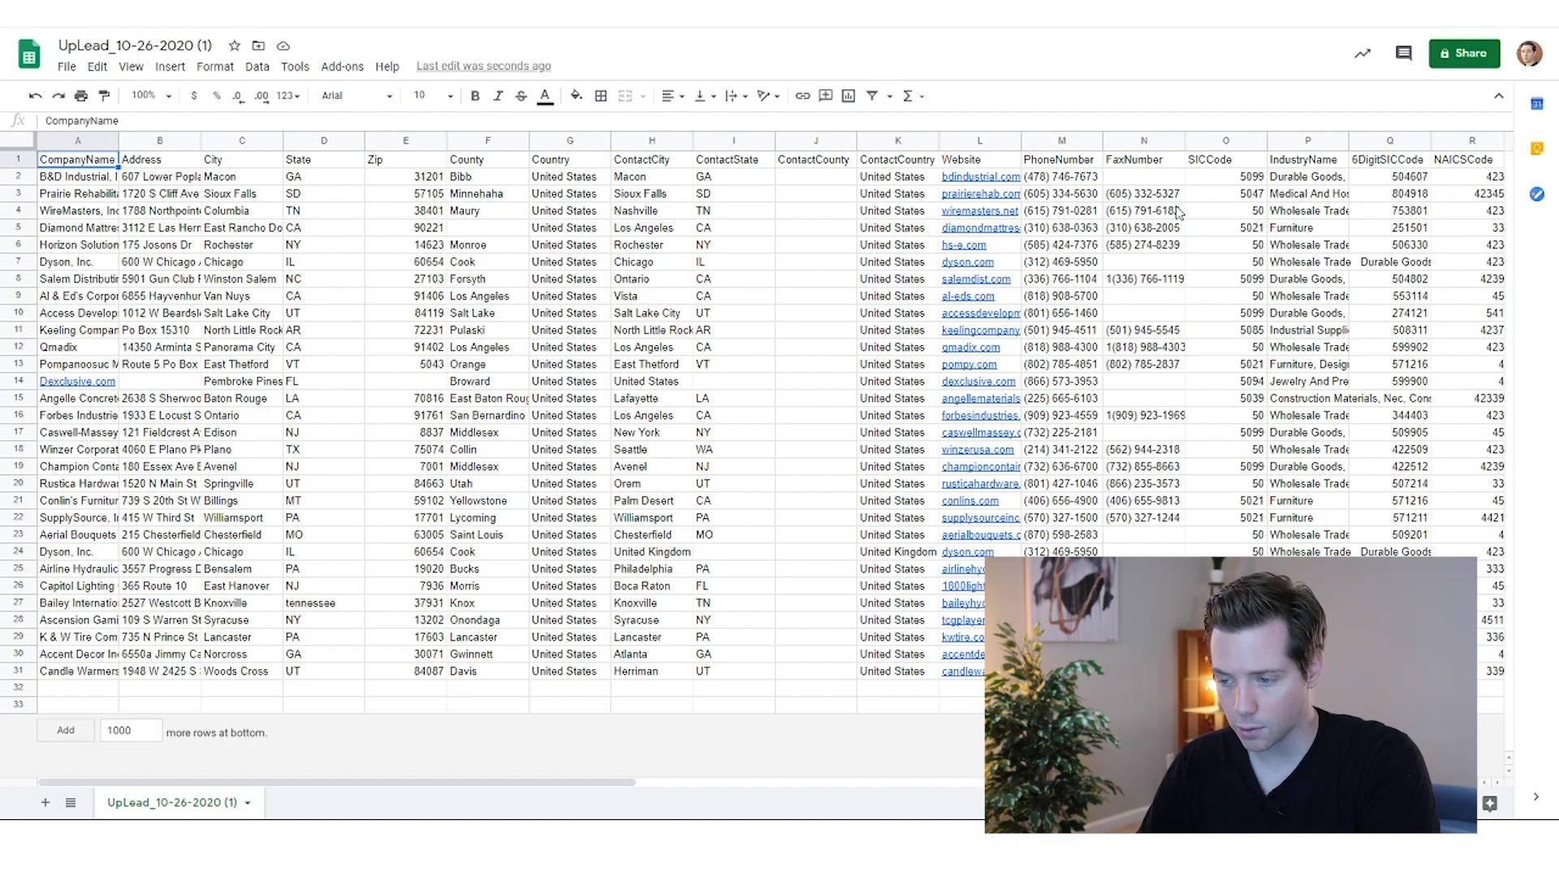
# Insert a column after Email in the exported sheet and label it 'First'.
pyautogui.hscroll(3)
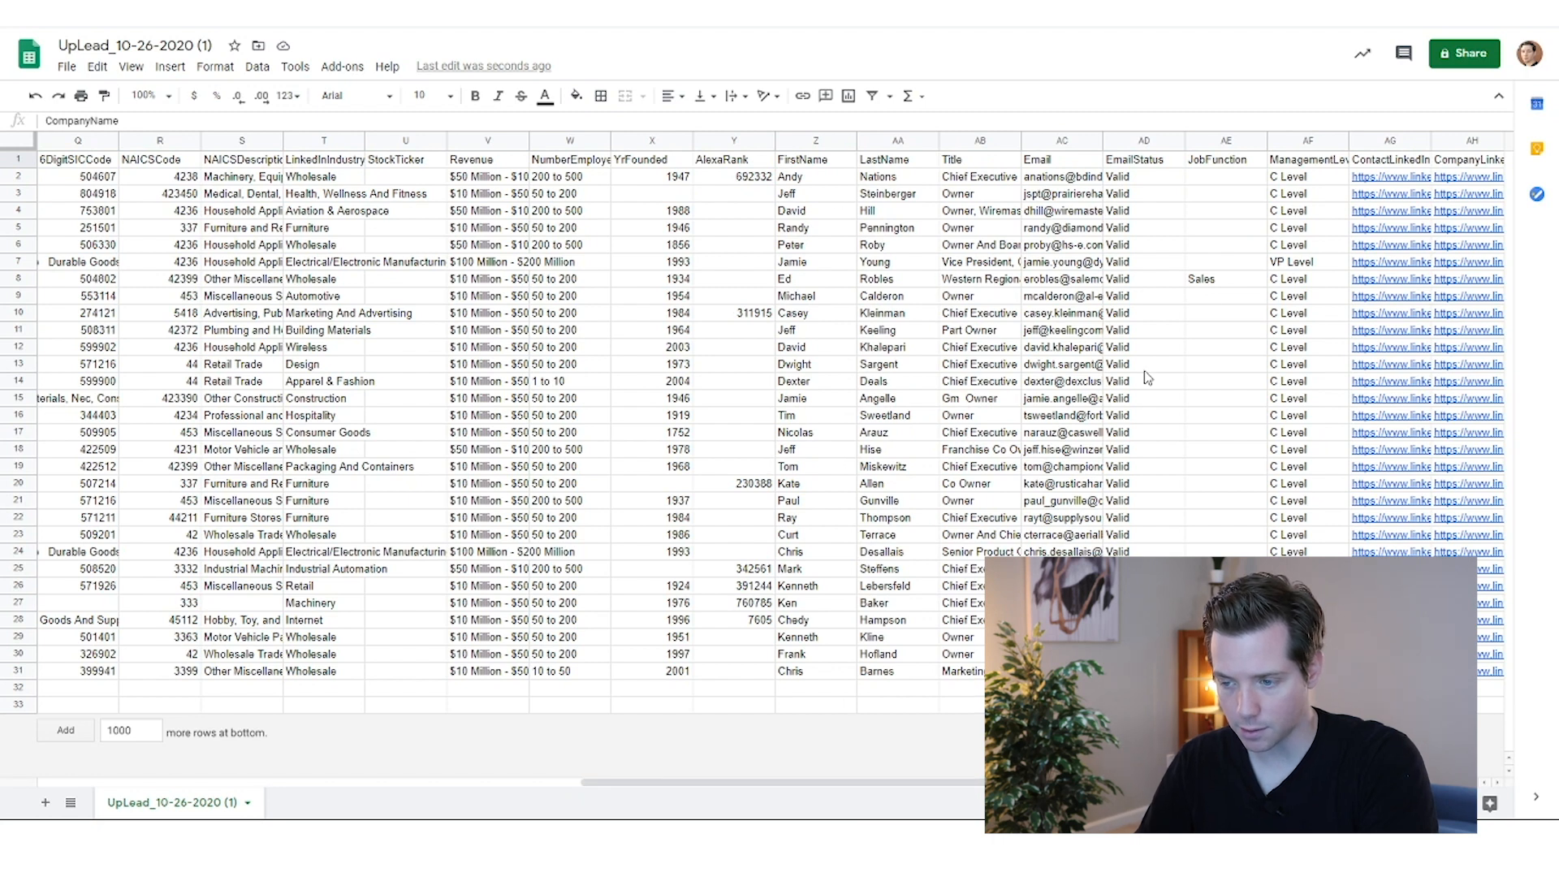
pyautogui.click(1143, 415)
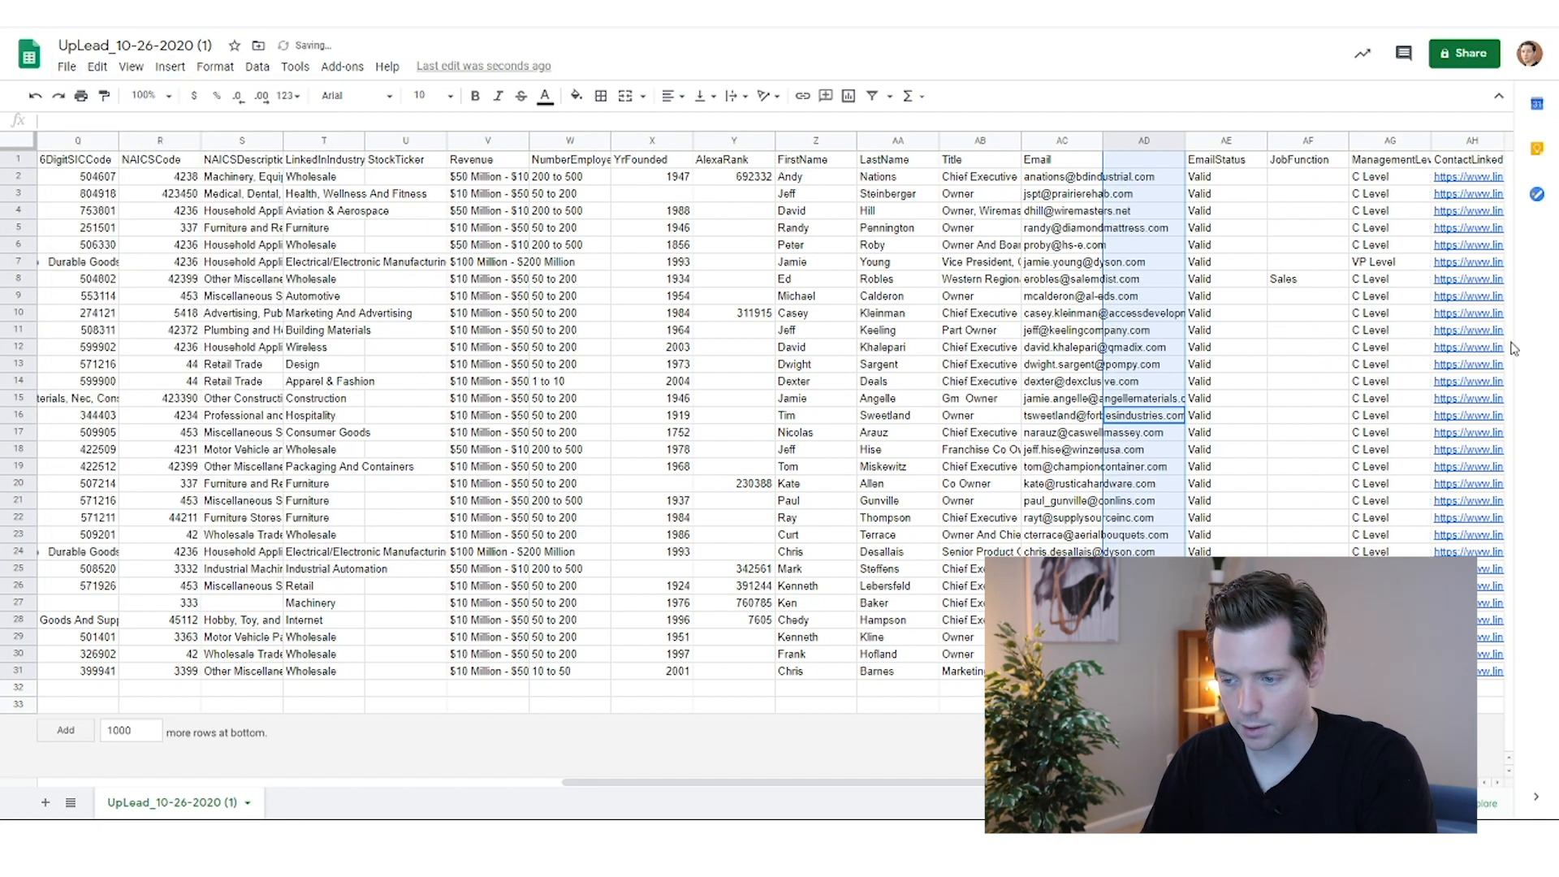
pyautogui.write('First')
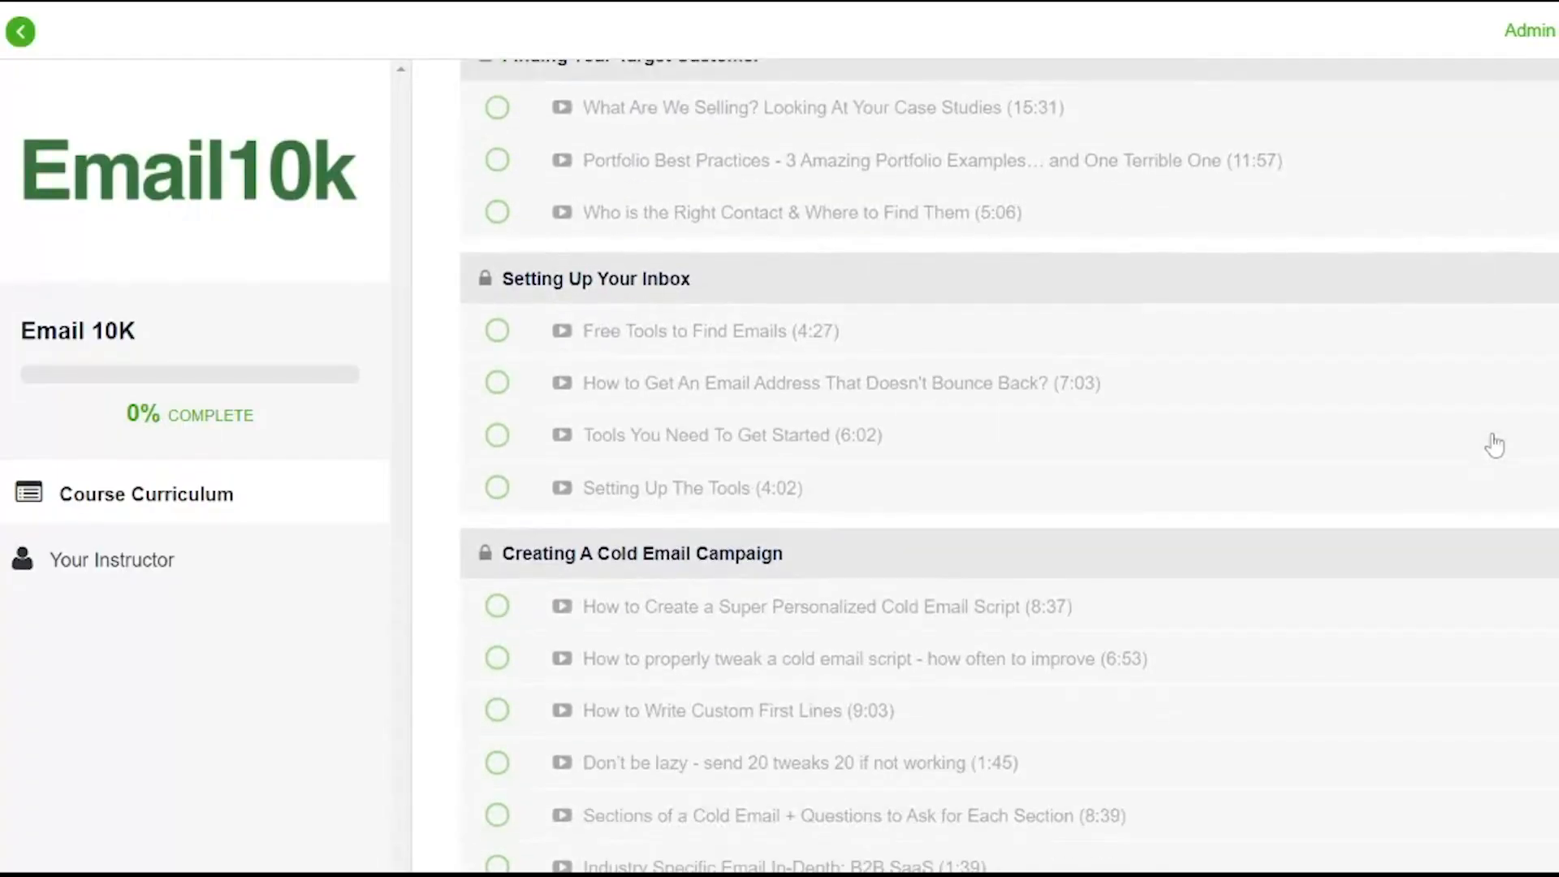
# Open the lecture How to Create a Super Personalized Cold Email Script from the curriculum.
pyautogui.scroll(-3)
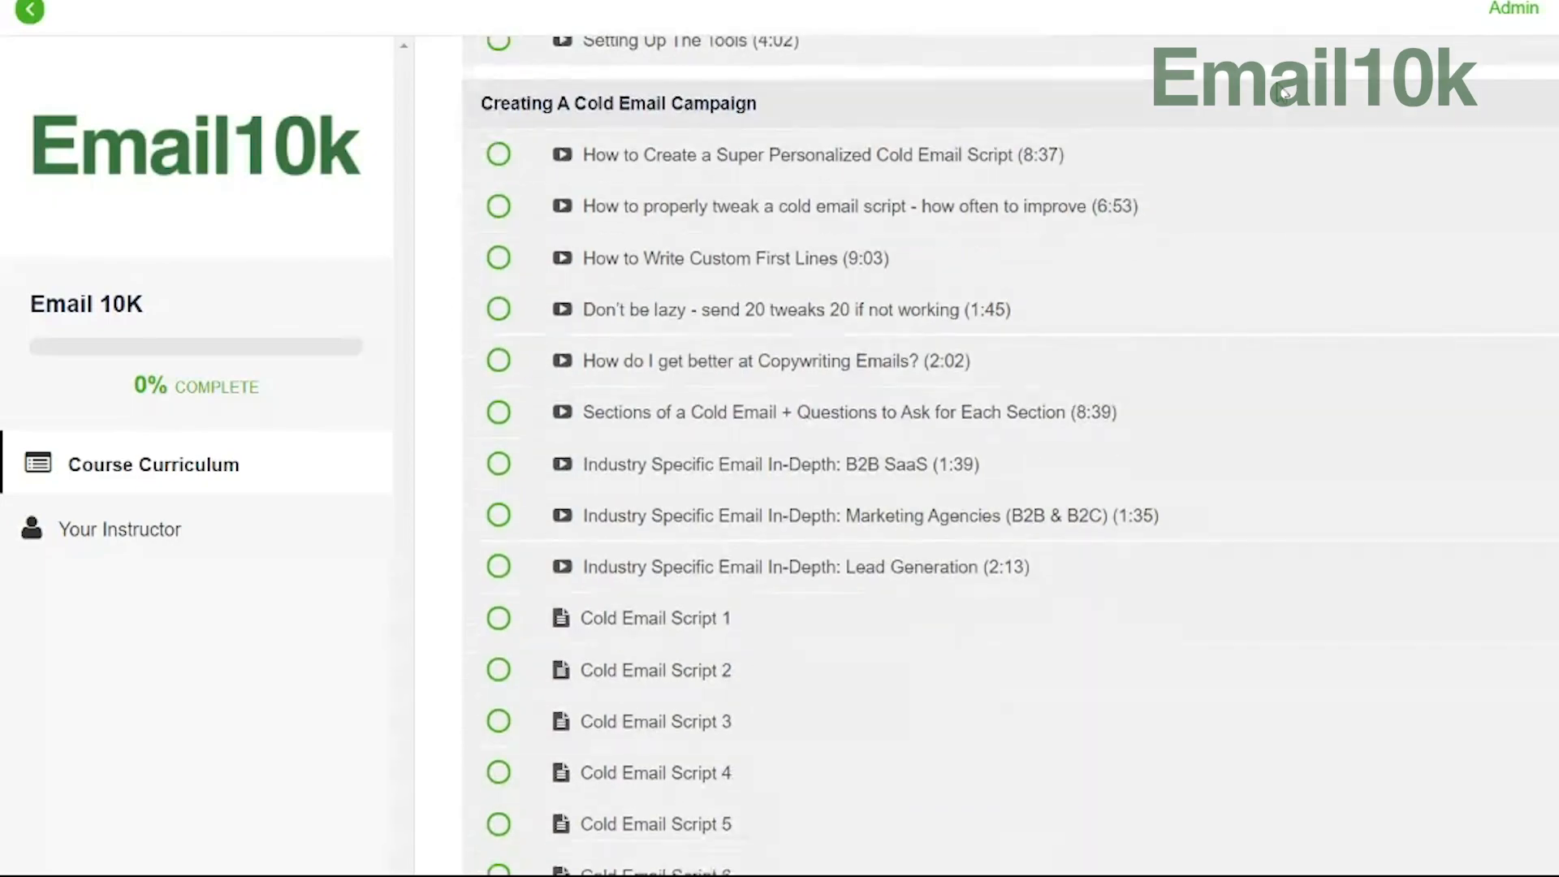
pyautogui.click(812, 154)
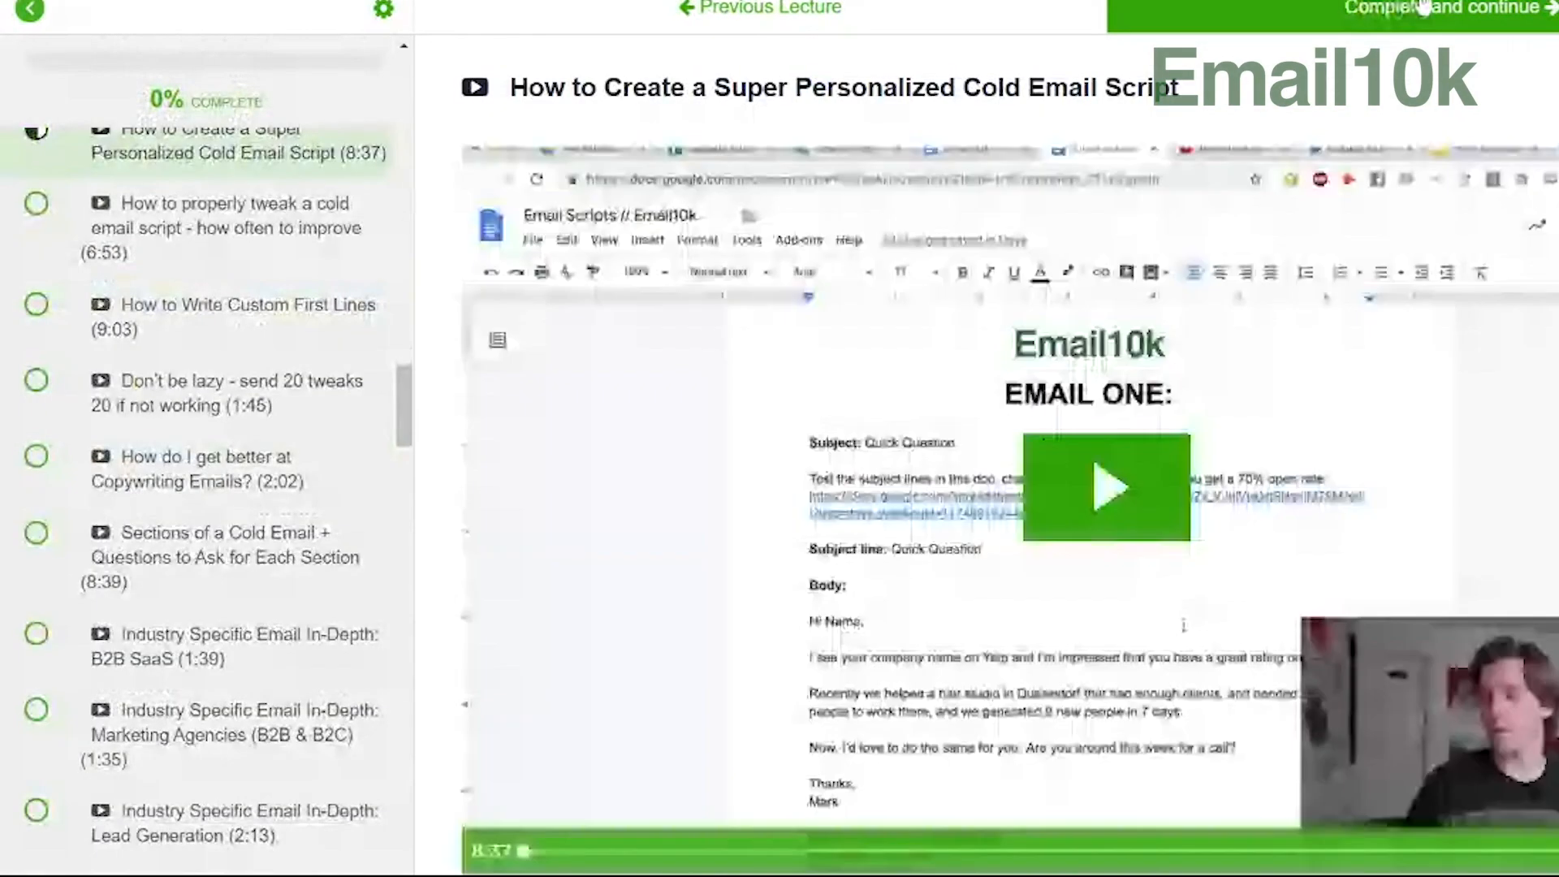